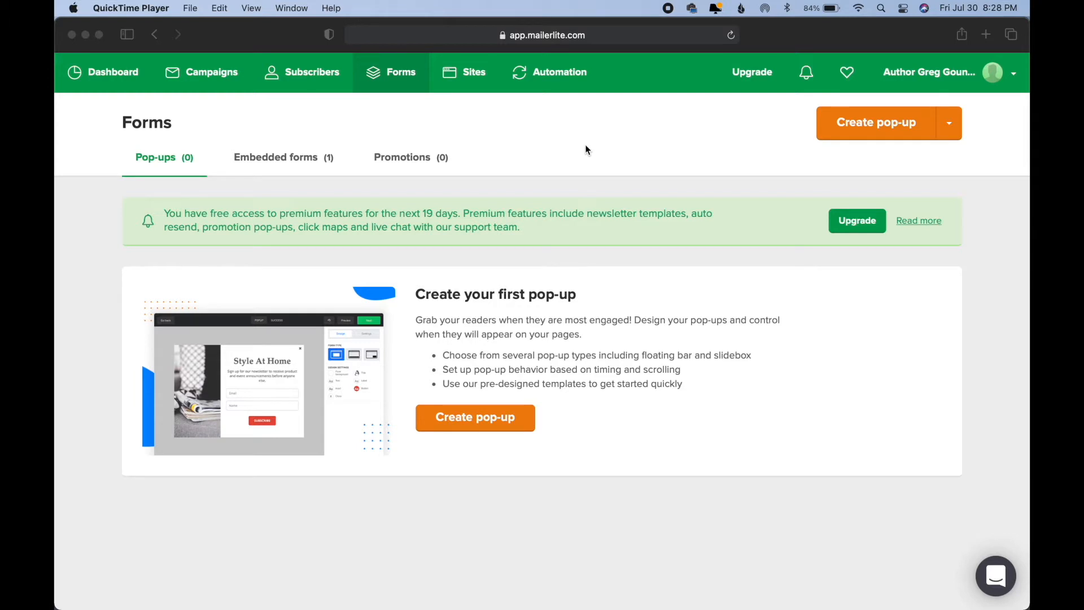
mouse_move(637, 127)
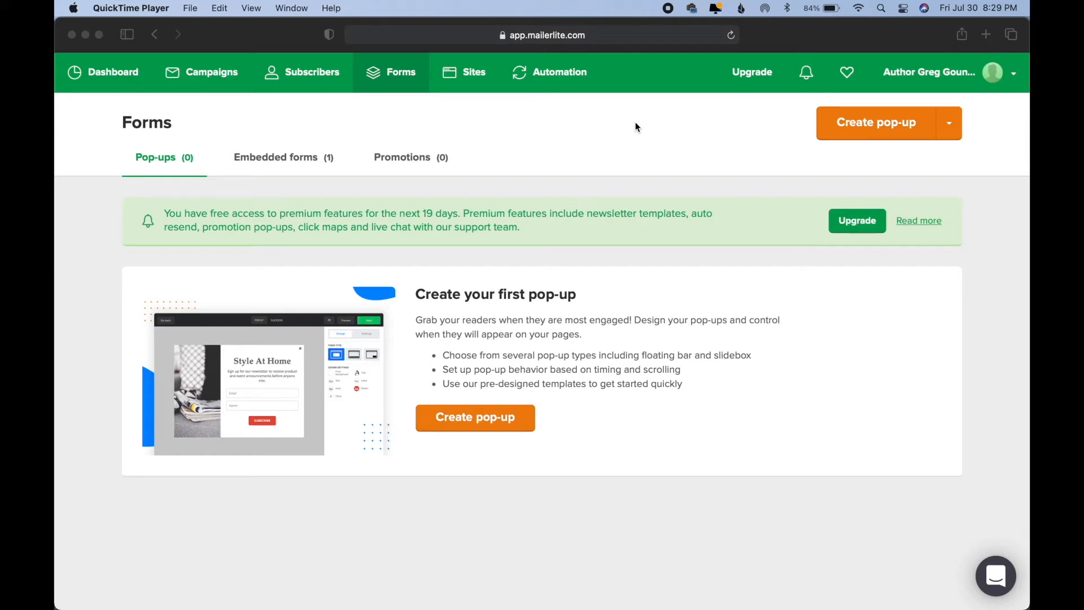
mouse_move(467, 427)
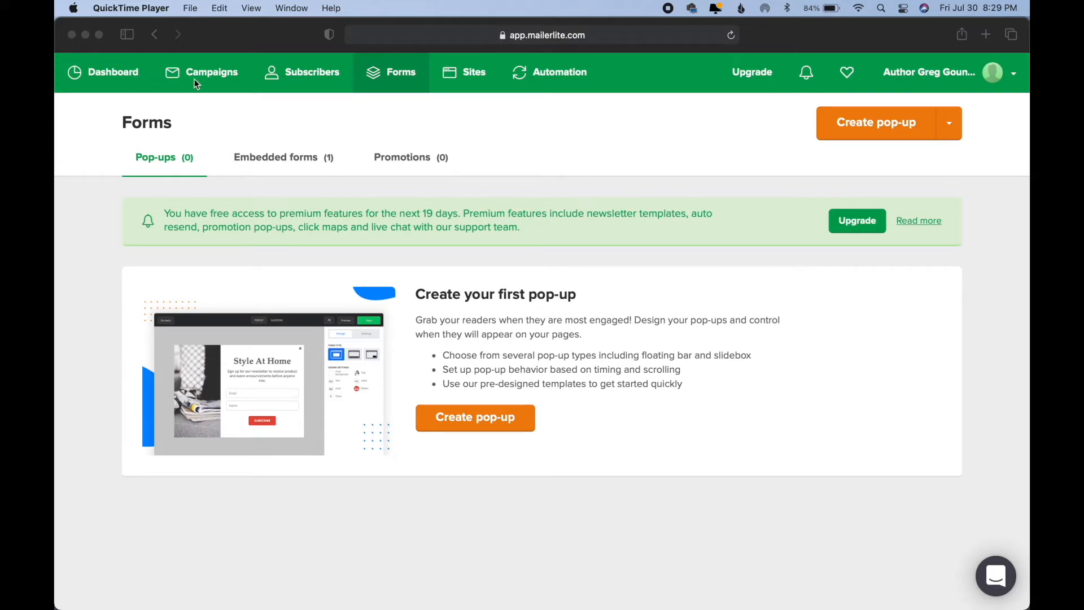
mouse_move(294, 70)
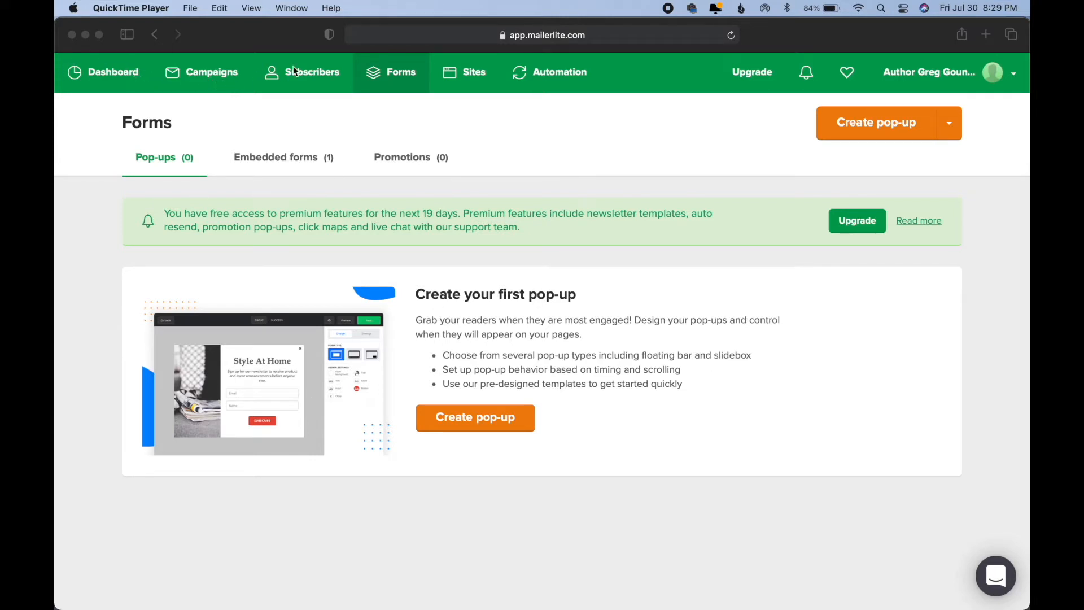
mouse_move(457, 84)
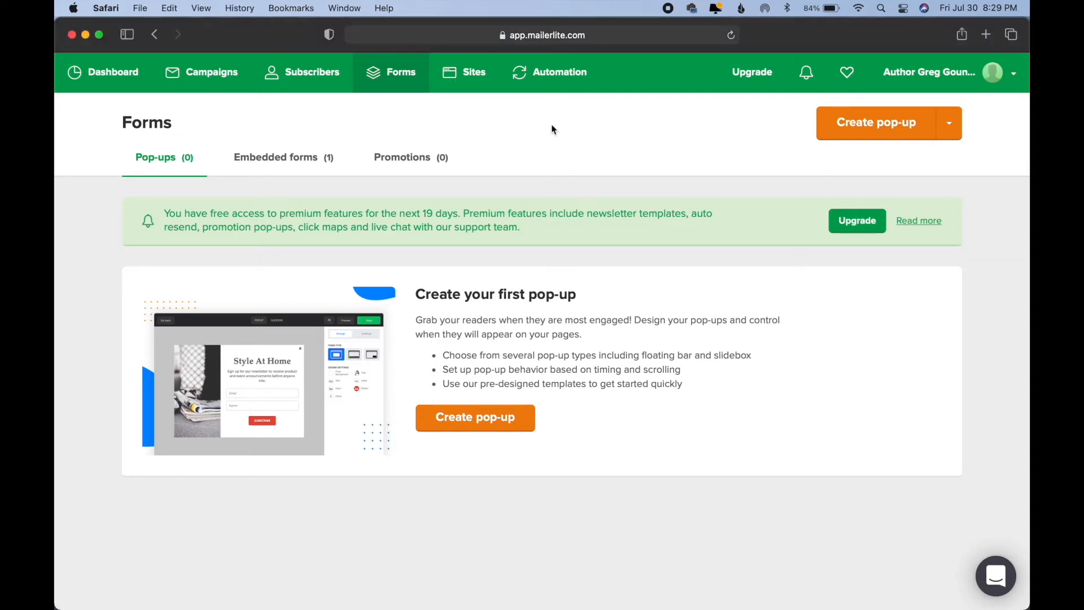
mouse_move(101, 207)
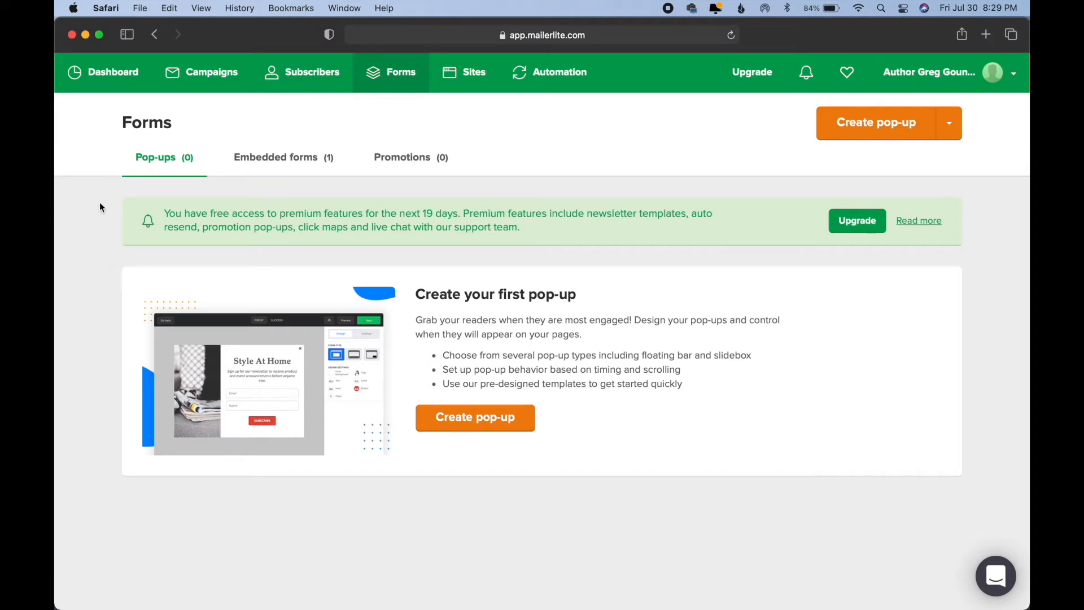
mouse_move(265, 162)
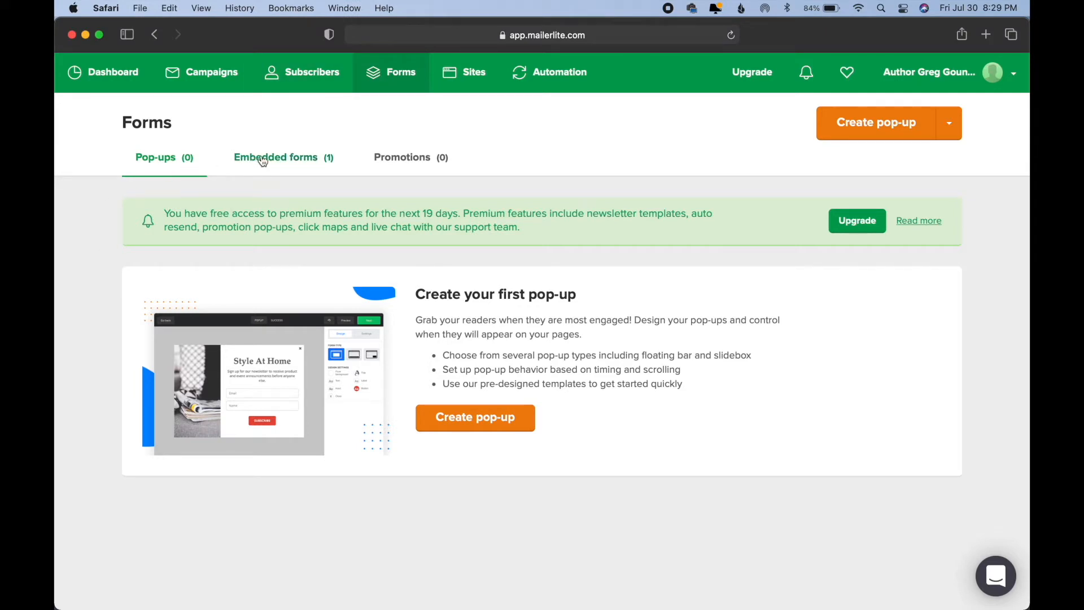
mouse_move(258, 349)
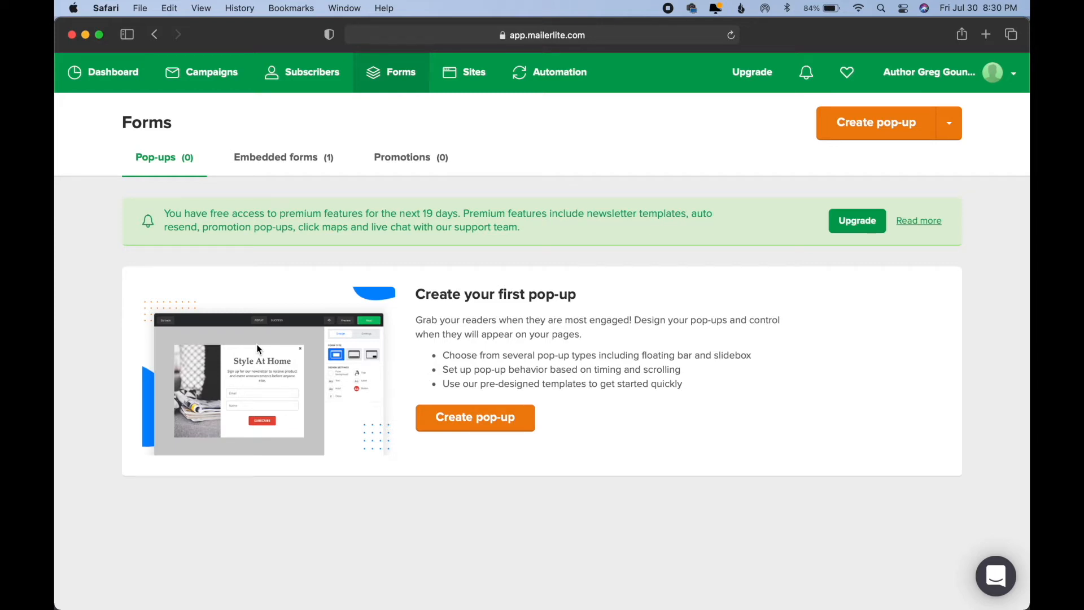
mouse_move(283, 204)
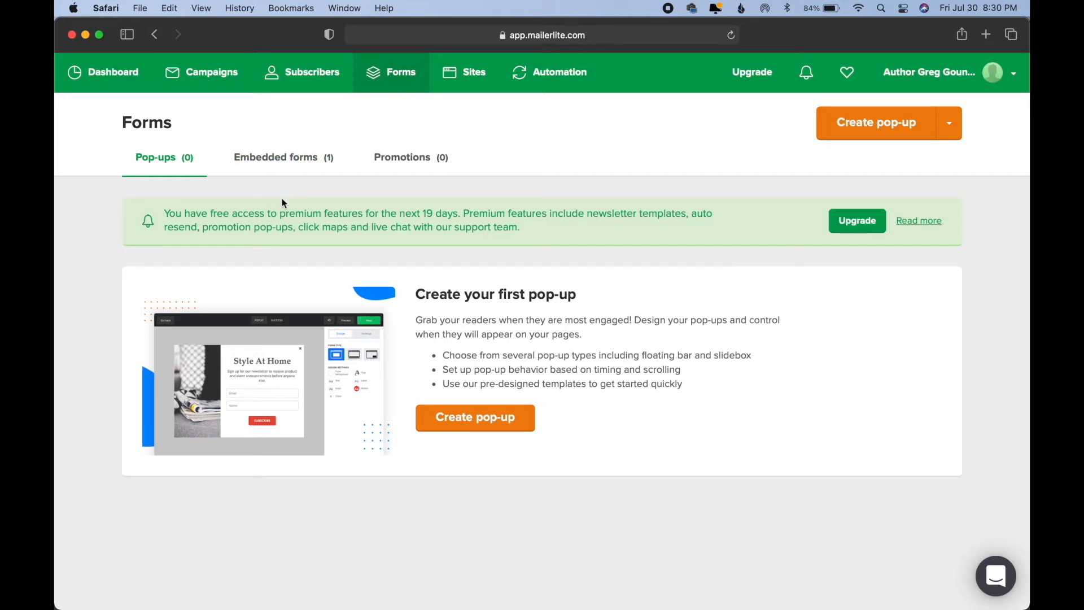
Step: Show the Embedded forms list and start a new embedded form
click(275, 157)
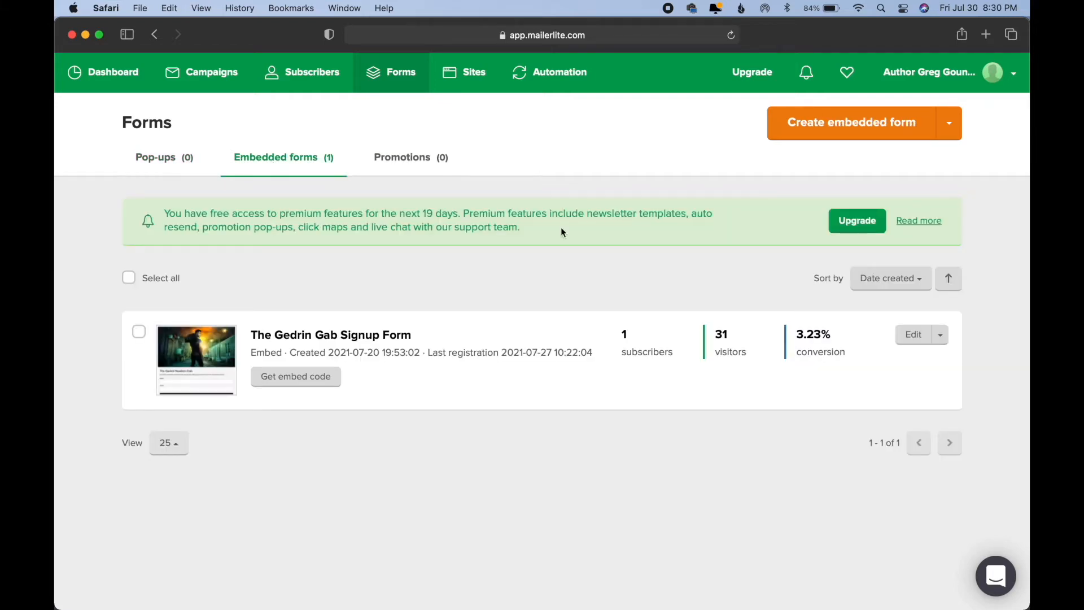
mouse_move(756, 222)
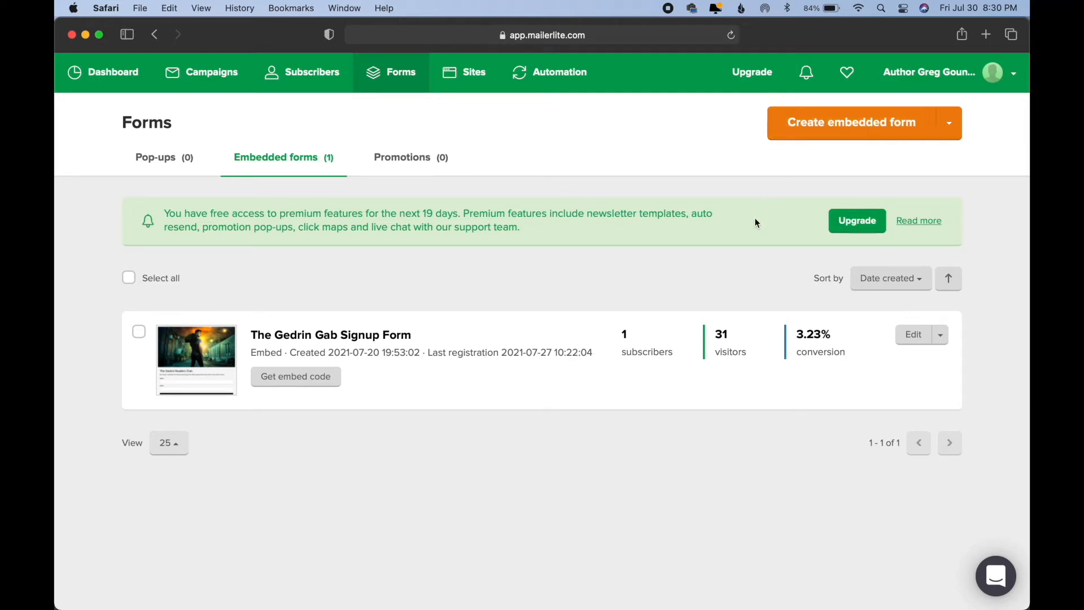
mouse_move(820, 131)
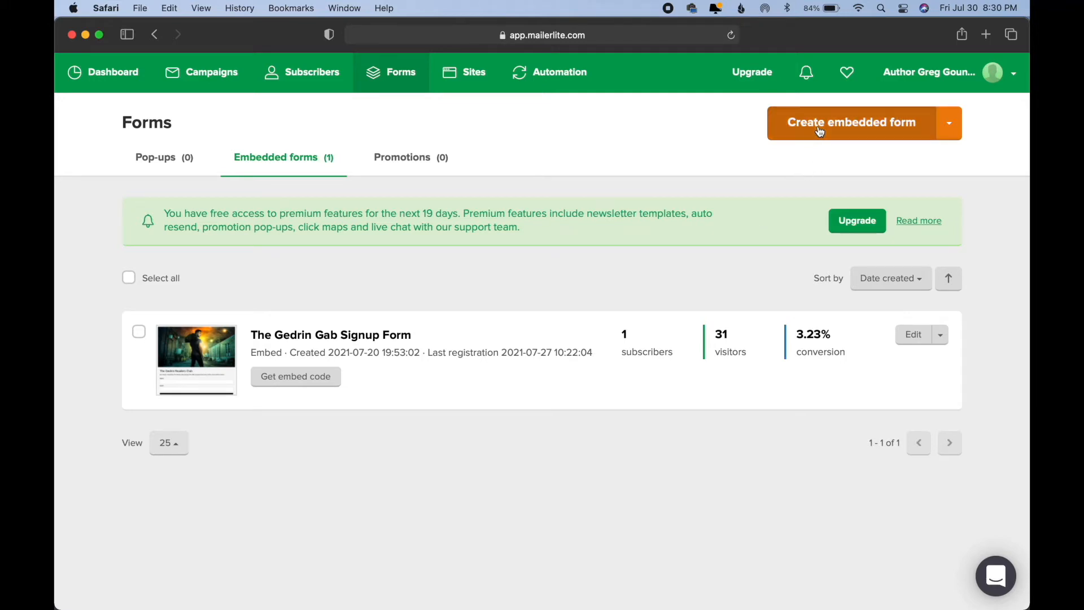
click(852, 123)
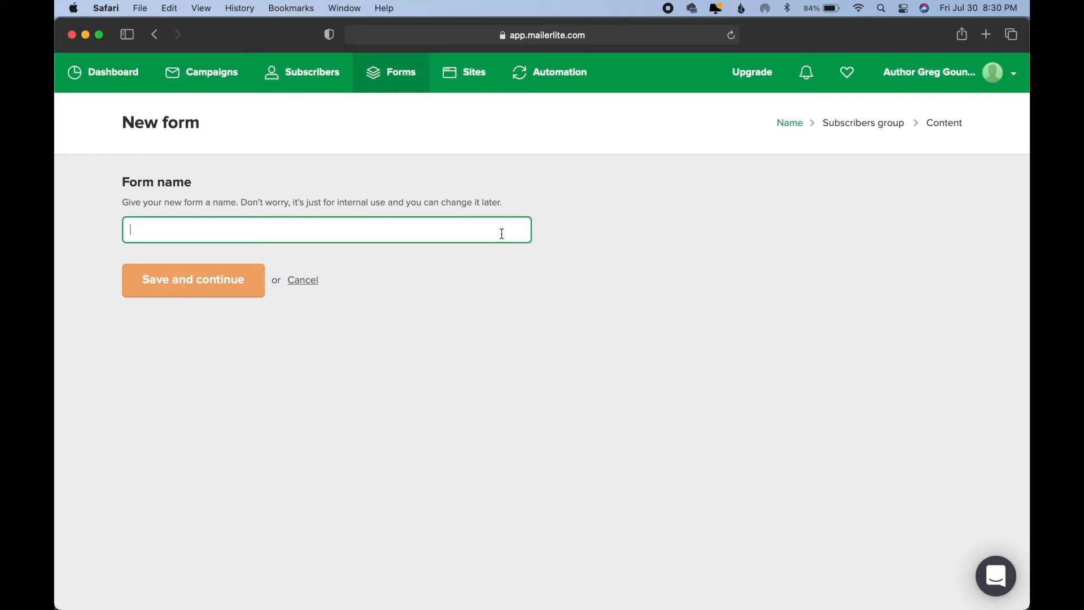
Step: Name the new form 'Sample Website Form' and save and continue
text(Sample W)
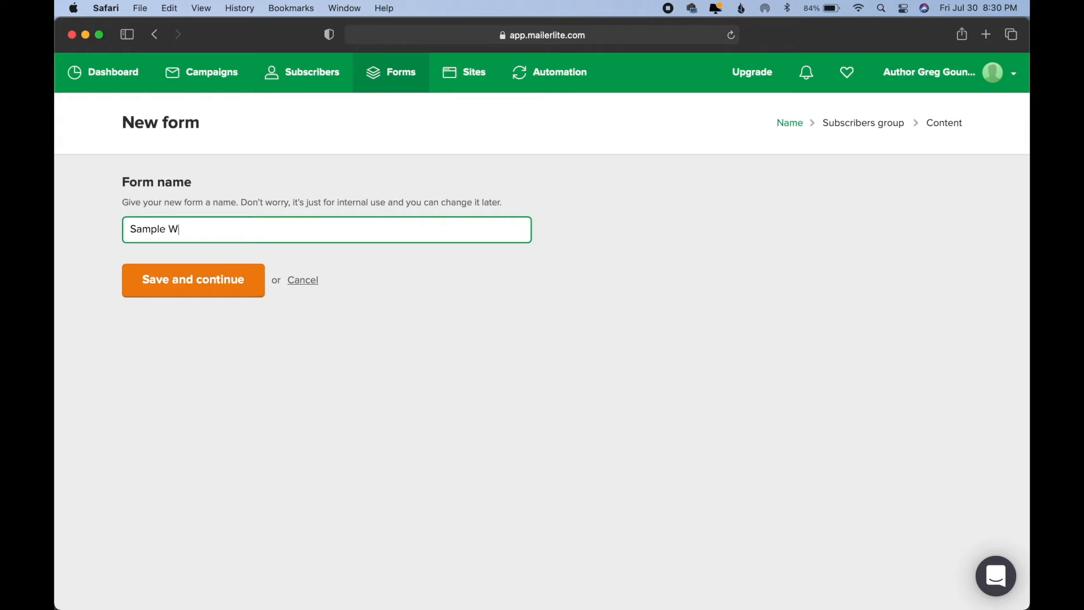
text(ebsite)
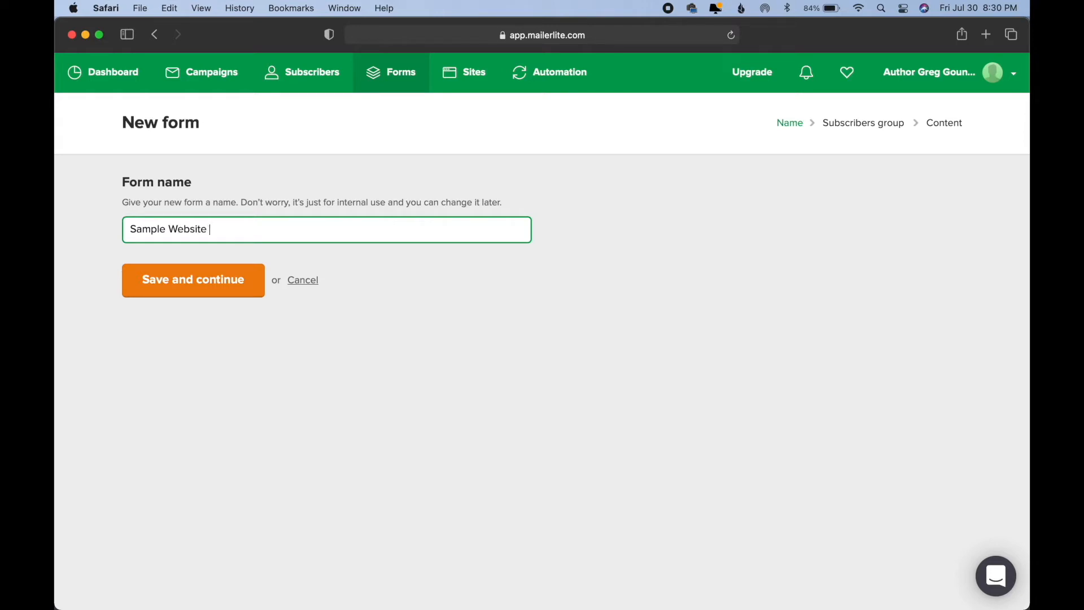
click(179, 280)
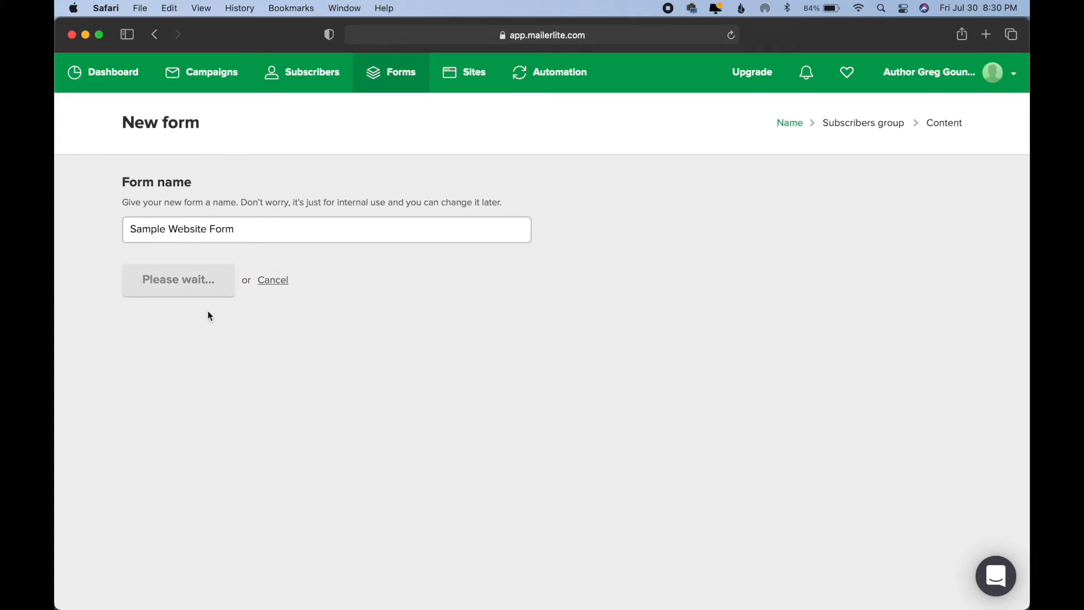
click(178, 279)
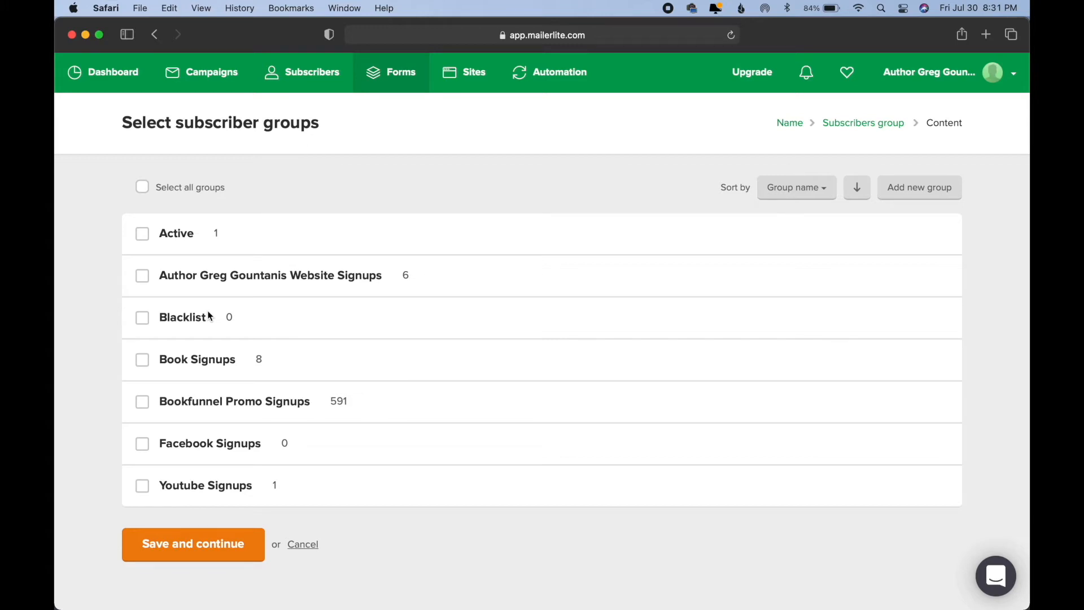
mouse_move(198, 375)
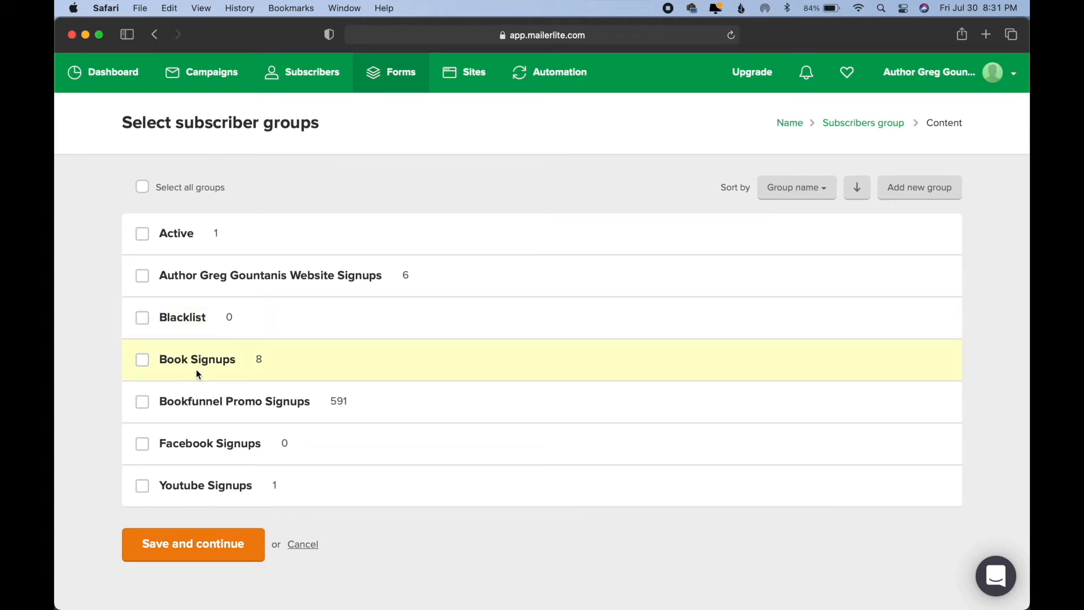
mouse_move(190, 452)
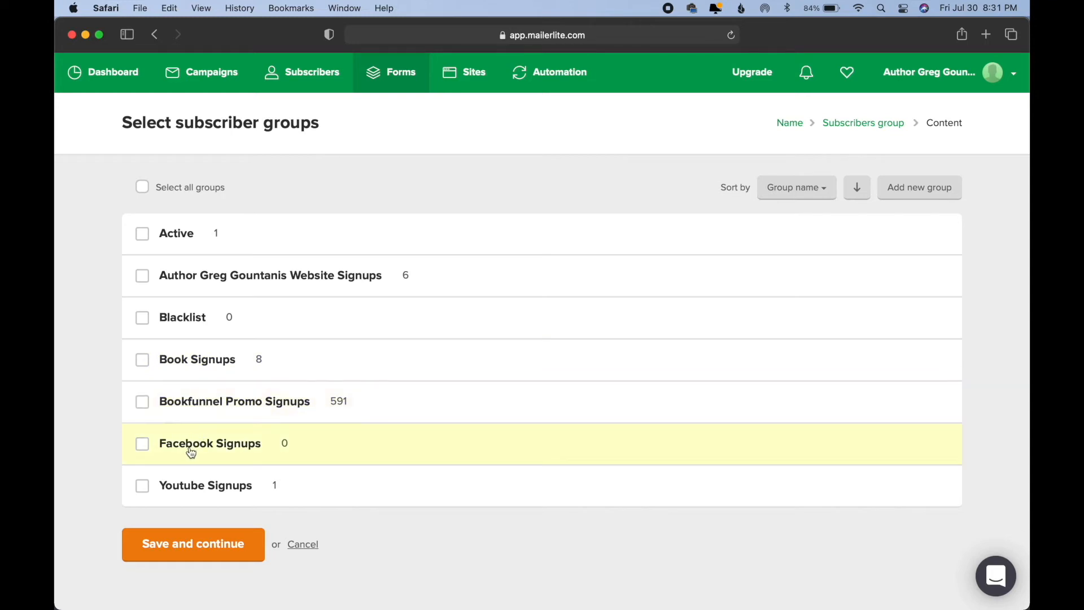
mouse_move(444, 352)
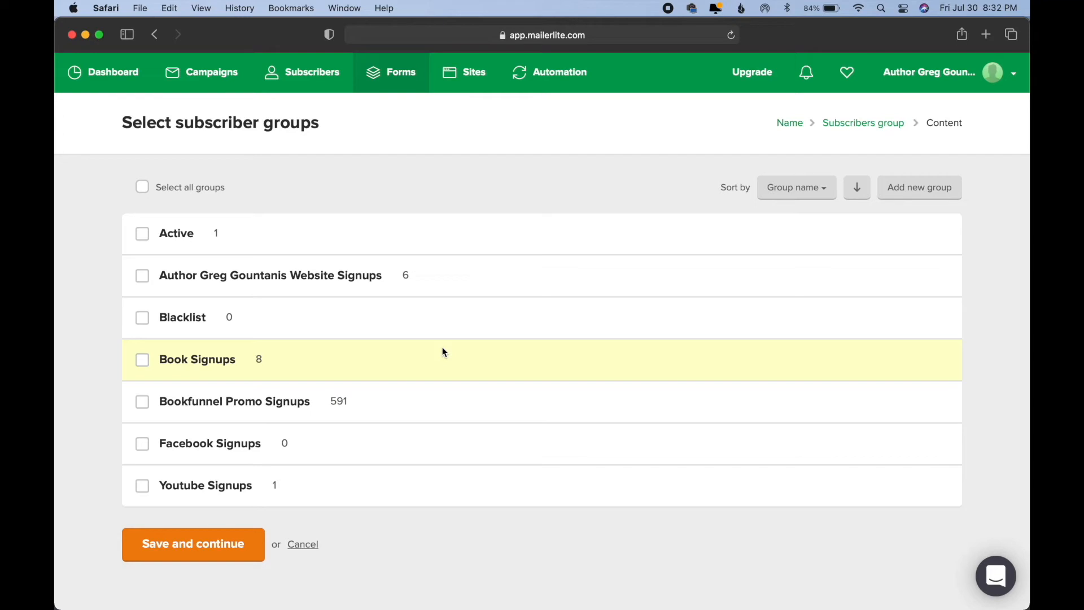
mouse_move(463, 438)
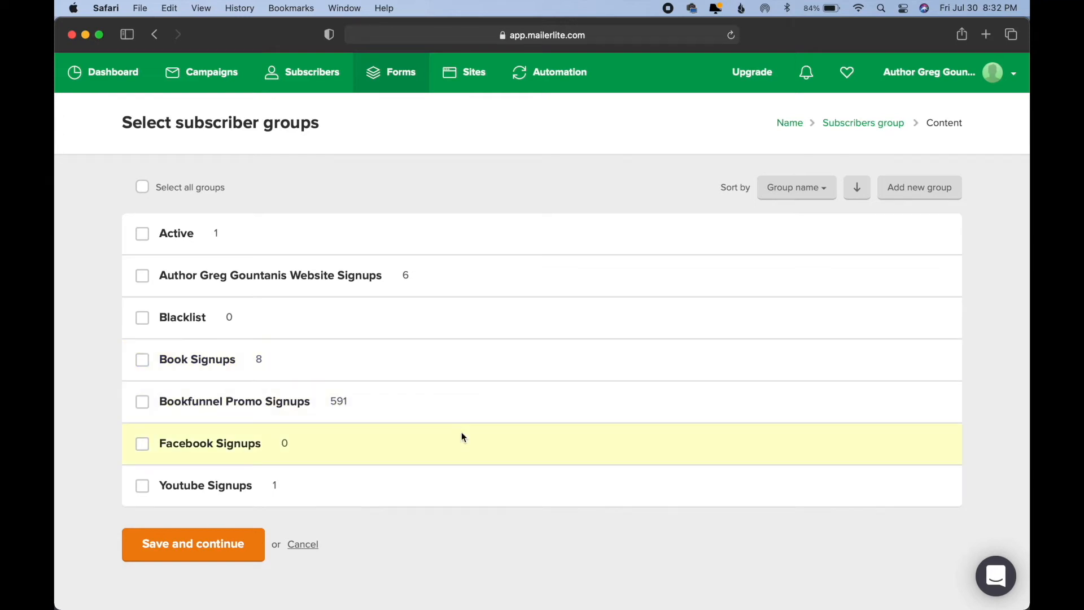
Step: Open the Add new group dialog from the subscriber group selection step
click(919, 187)
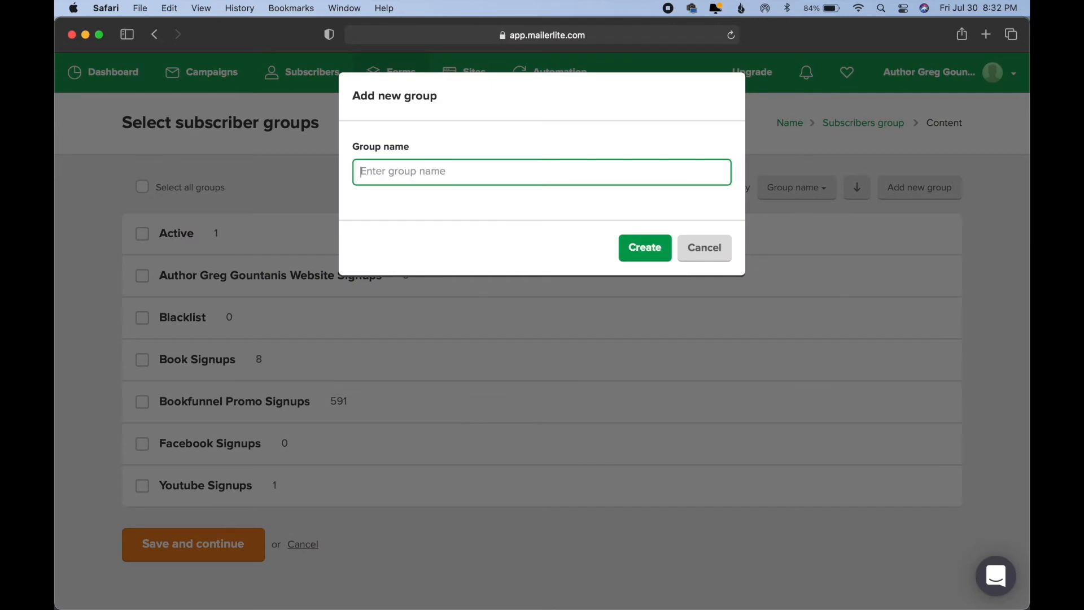
Step: Create the 'Sample Website Form Group' subscriber group and tick it for this form
text(Sample Webwi)
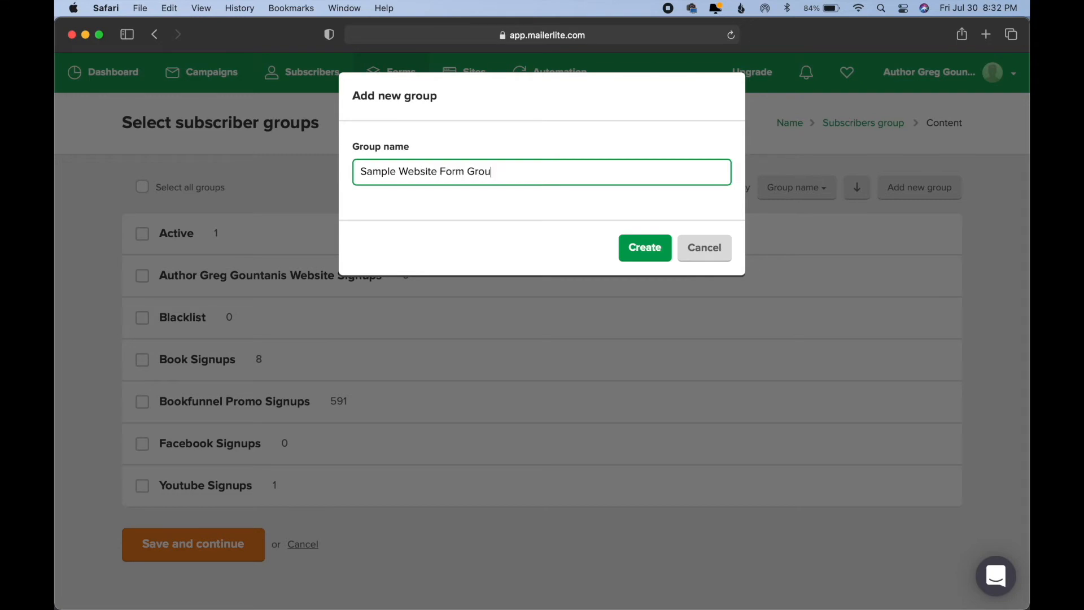
click(644, 248)
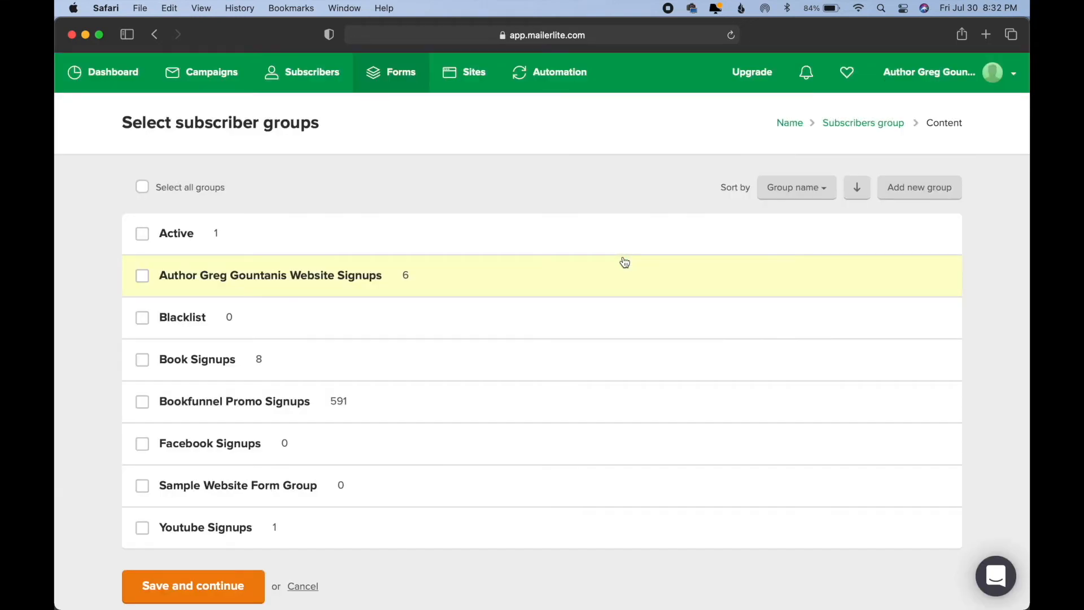
mouse_move(155, 499)
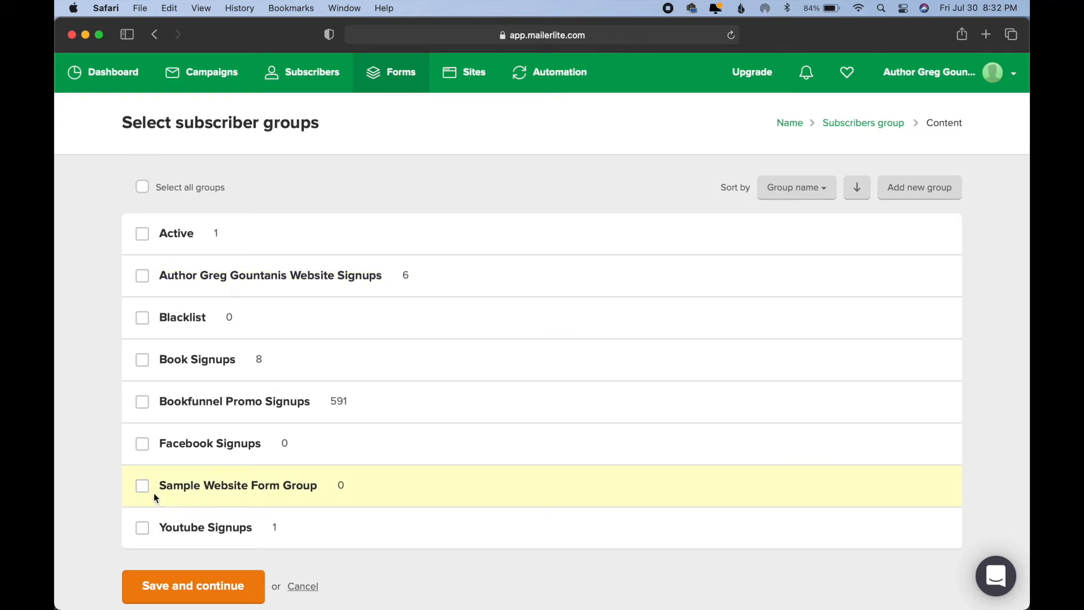
click(142, 486)
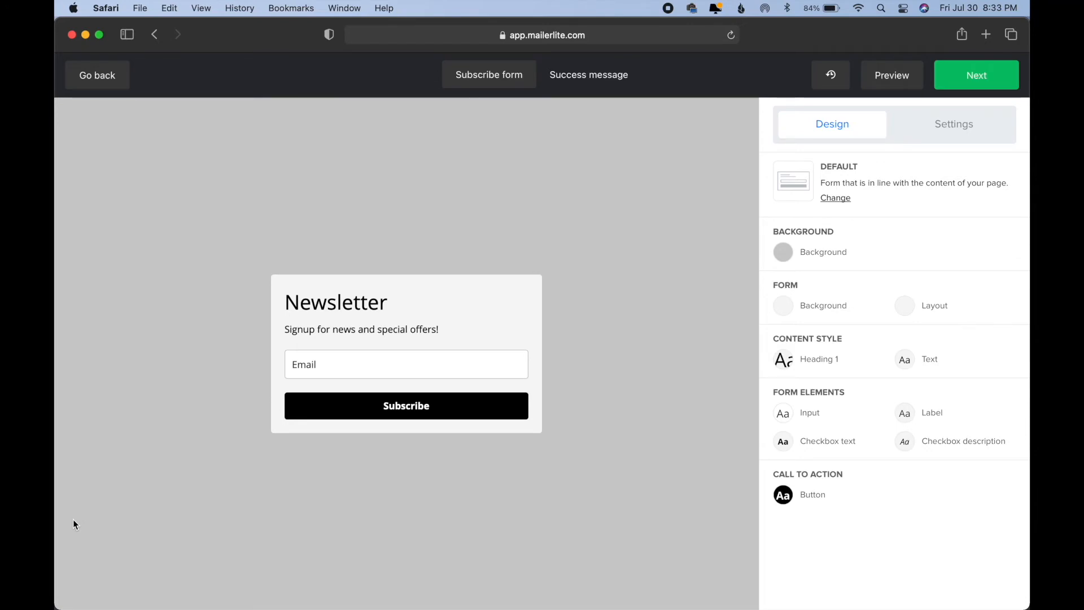
mouse_move(400, 264)
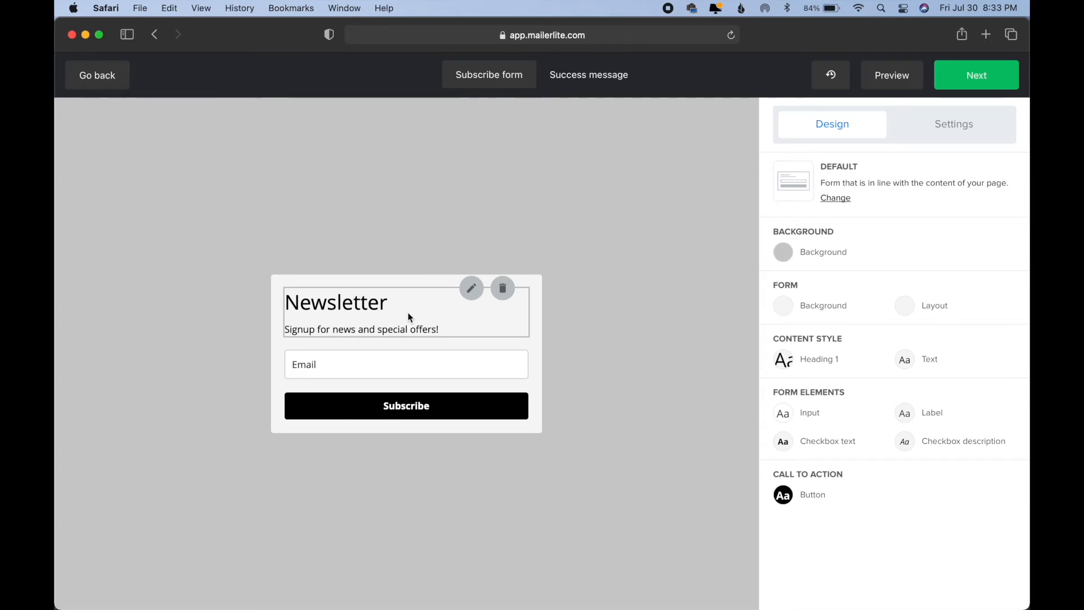
mouse_move(472, 289)
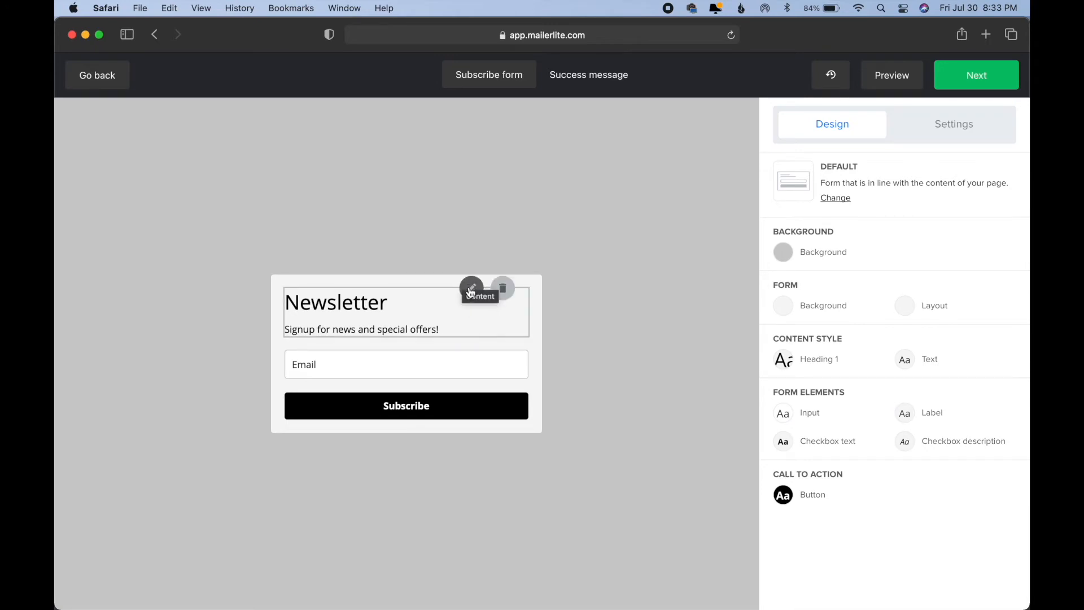
Step: Set the heading 'SIGN UP FOR THE GEDRIN GAB NEWSLETTER!' and intro offering a free prequel story
click(472, 288)
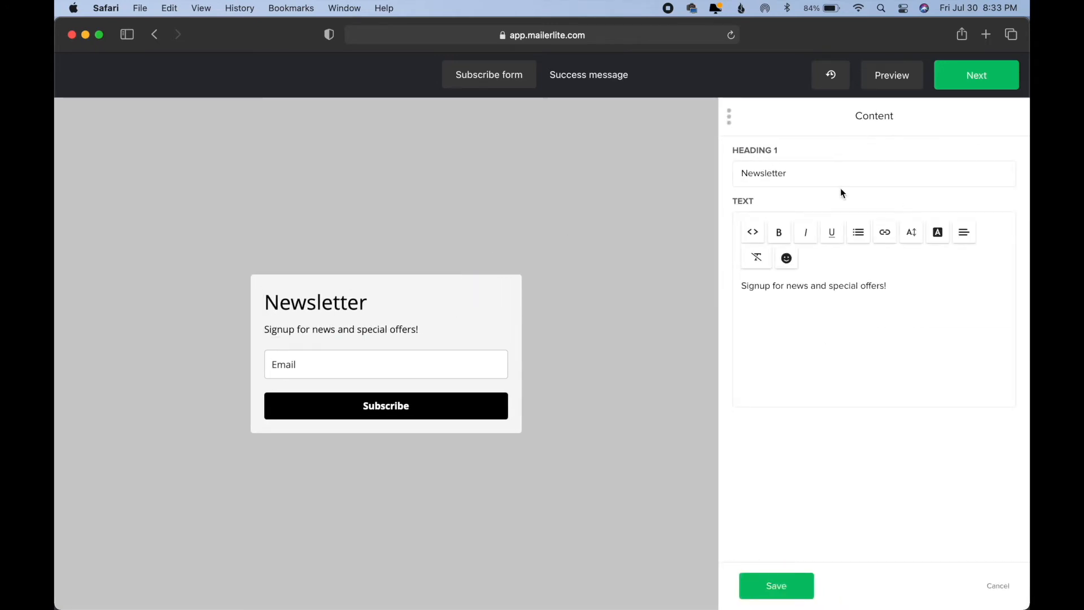
click(821, 173)
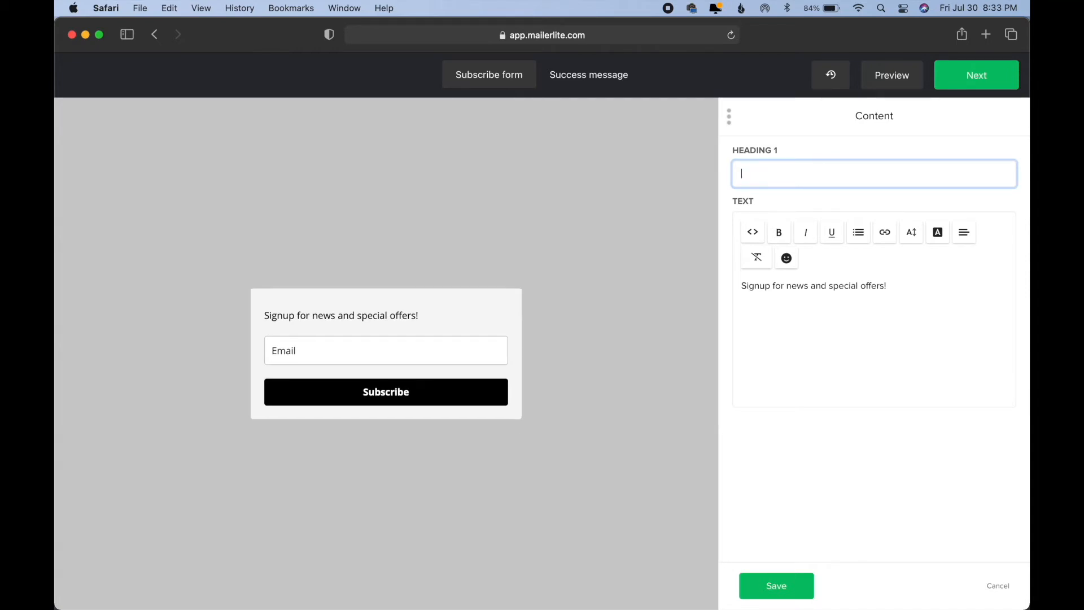
click(975, 75)
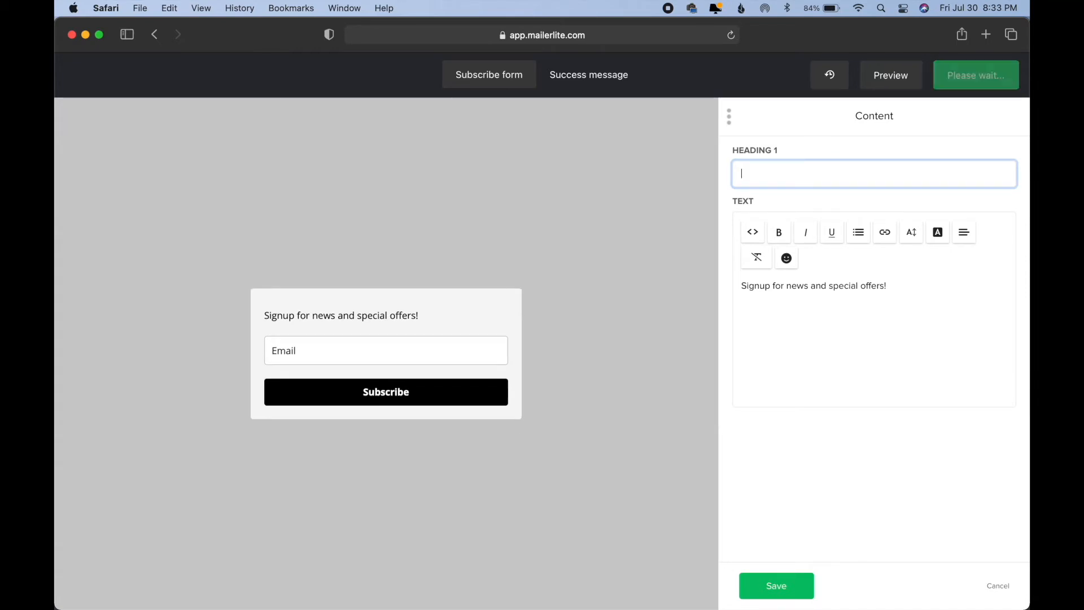
text(SIGN UP FOR TH)
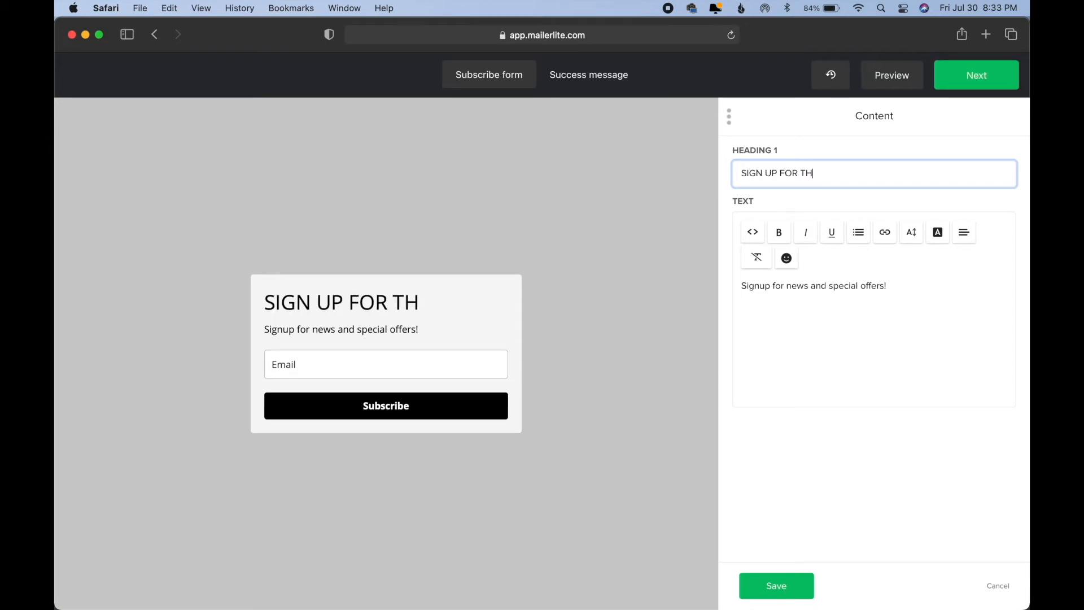
text(E GEDRIN GAB NEWSL)
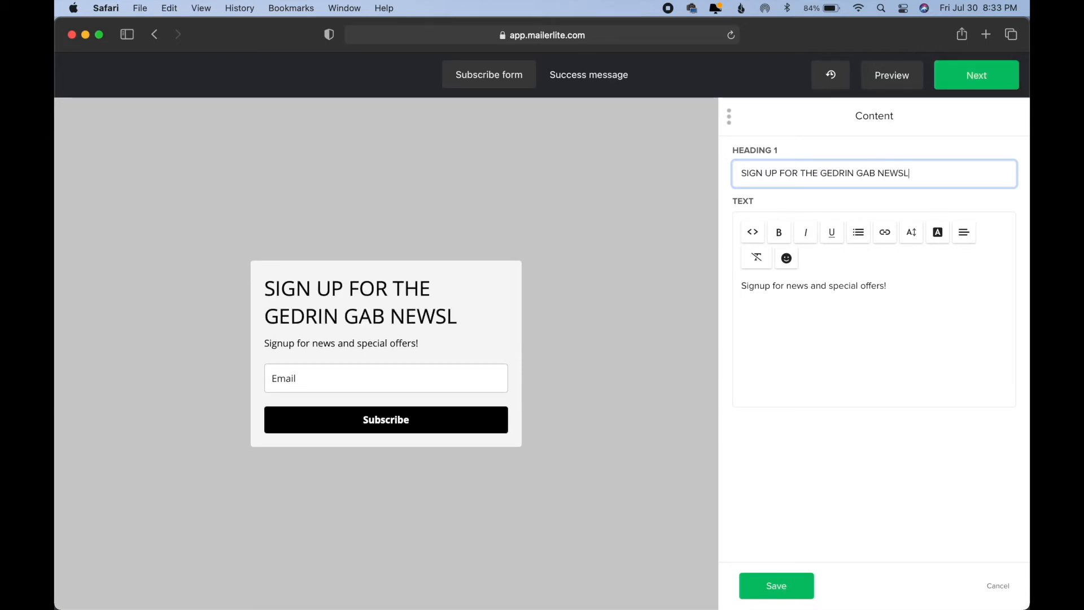
text(ETTER)
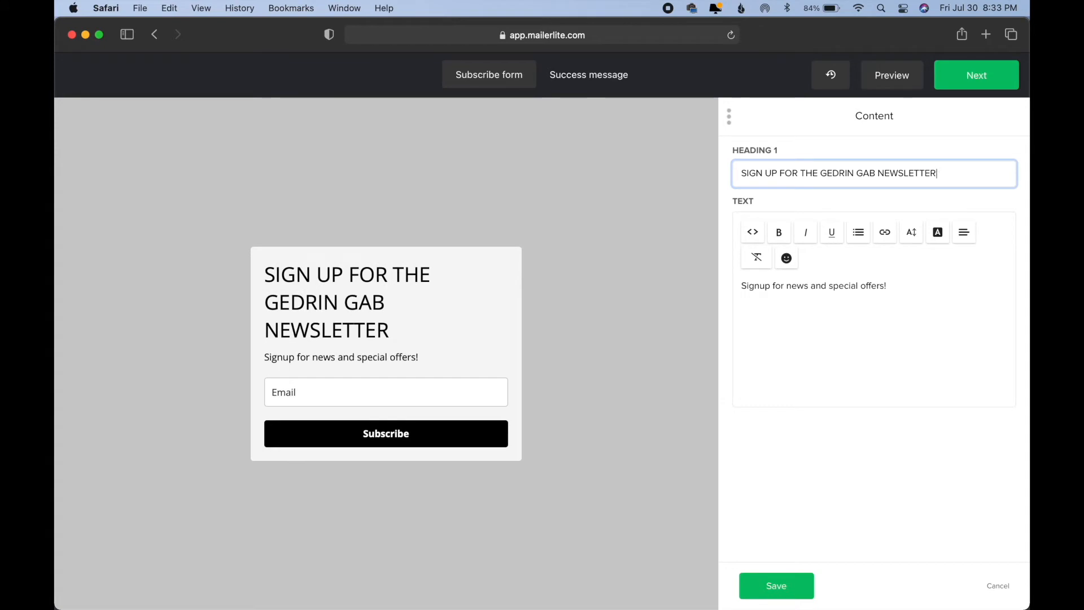
click(893, 285)
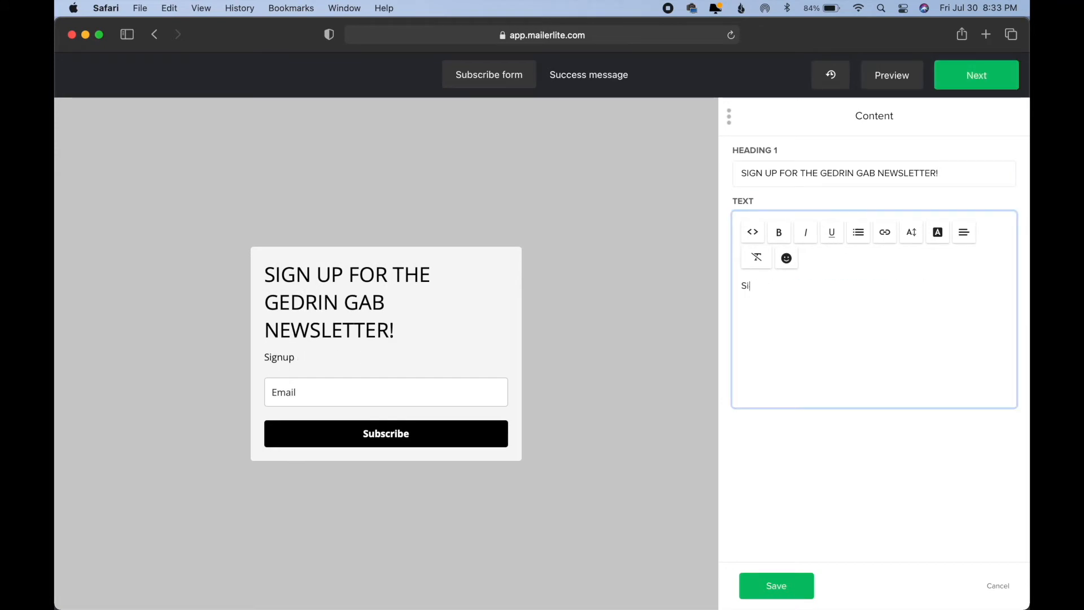
text(Get the FR)
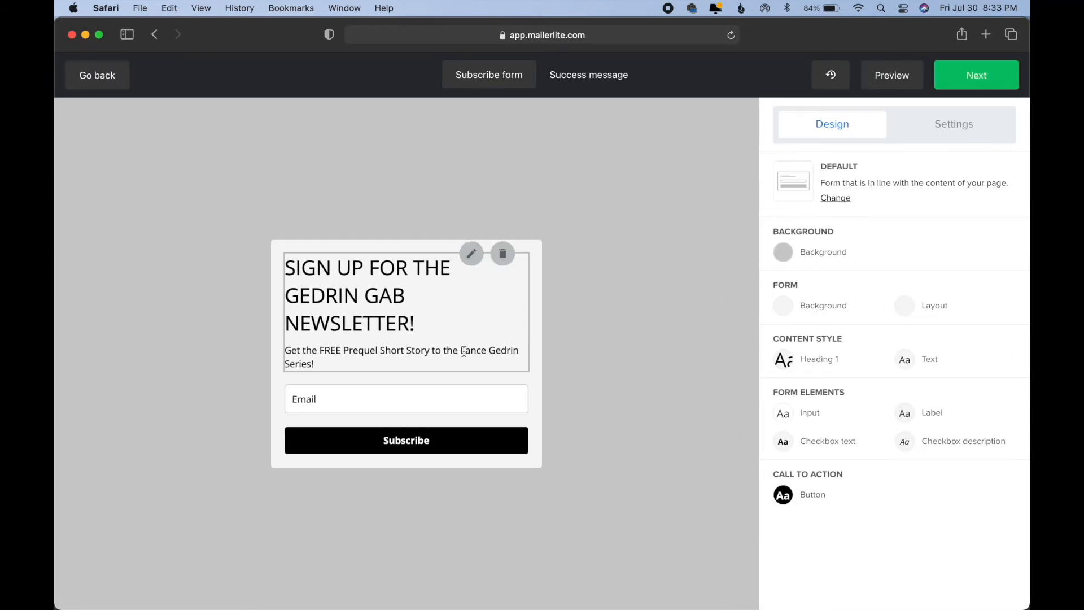
Step: Add Name and Last name fields alongside the Email field
click(385, 399)
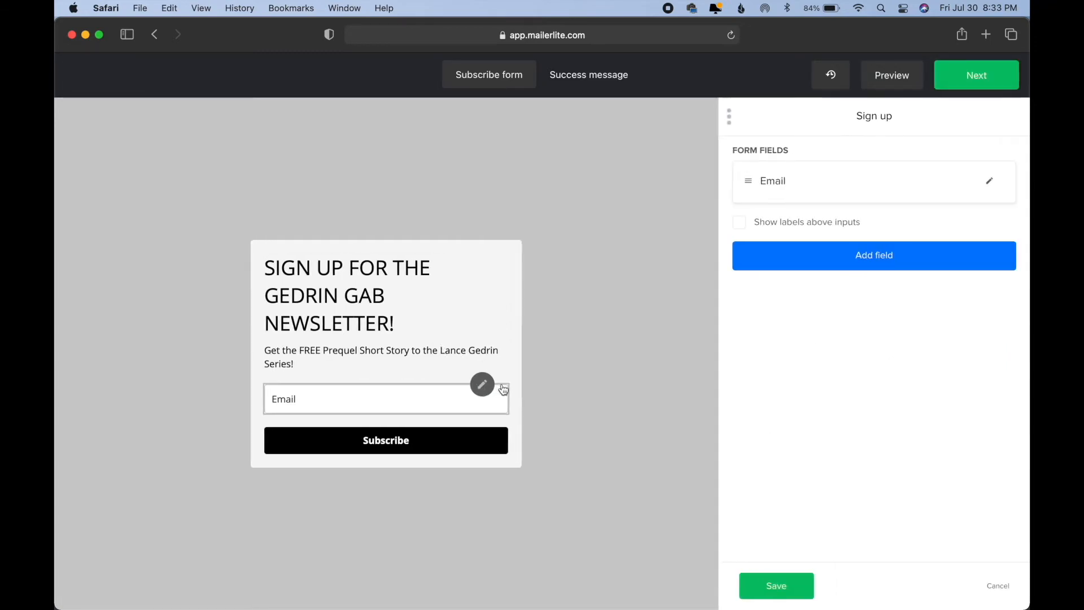
click(874, 255)
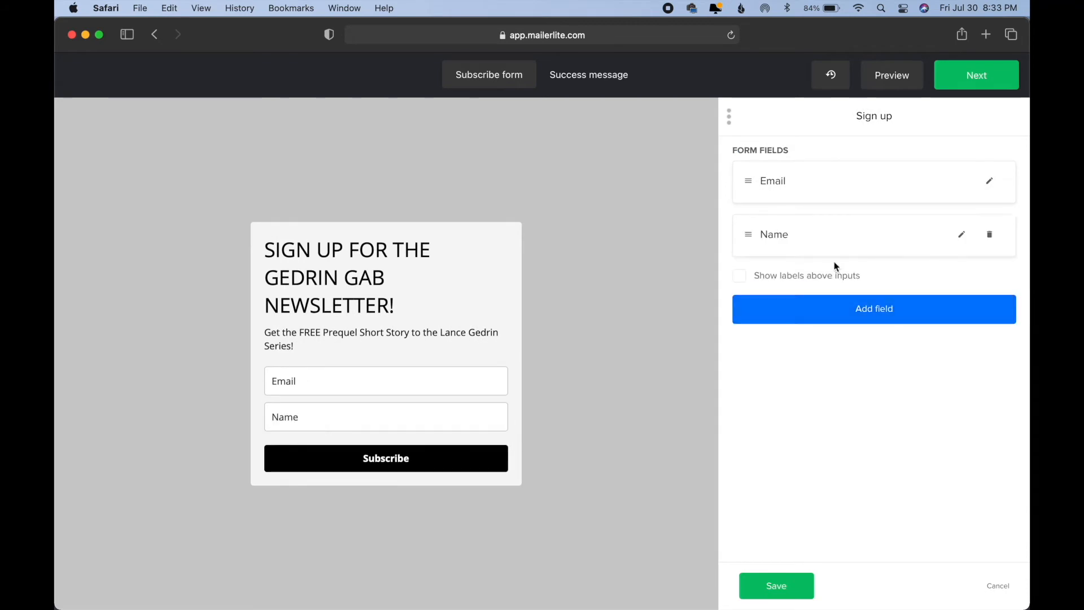
click(976, 75)
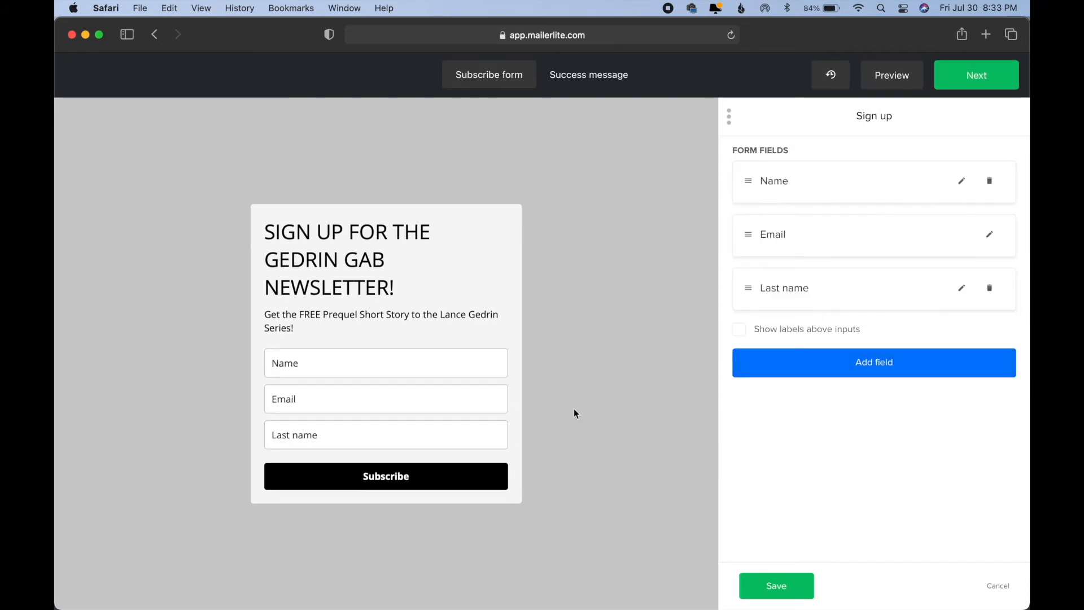
Step: Change the subscribe button text to 'GET MY STORY!'
click(386, 476)
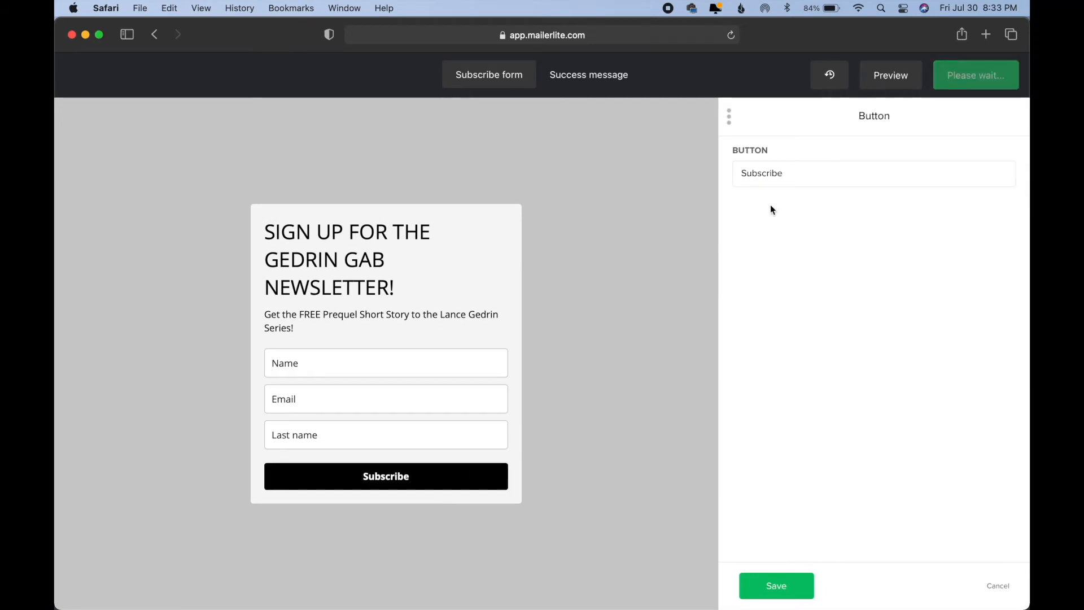
text(A)
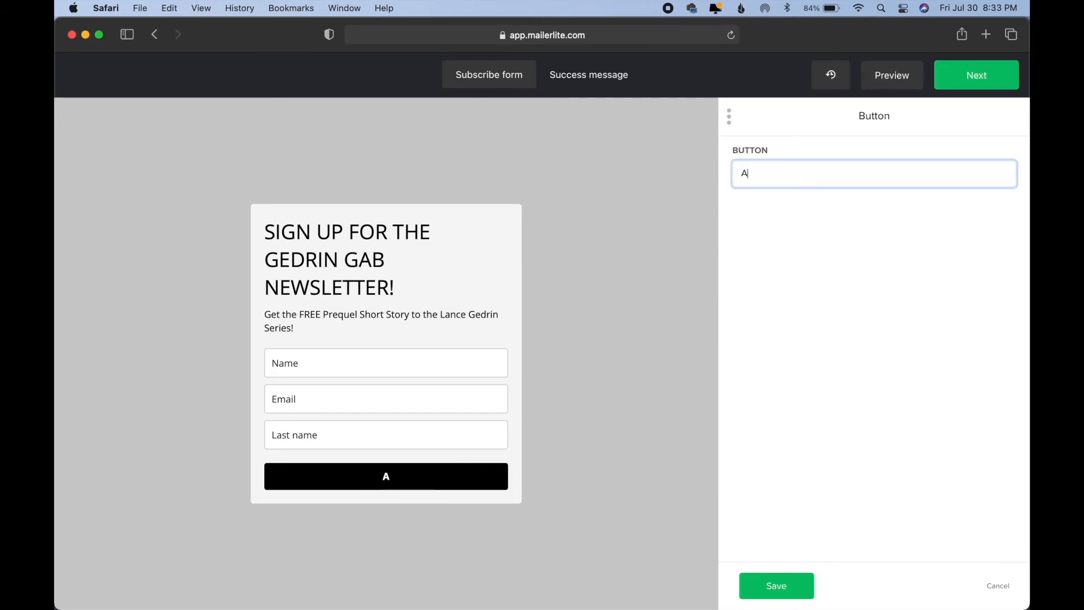
text(GET M)
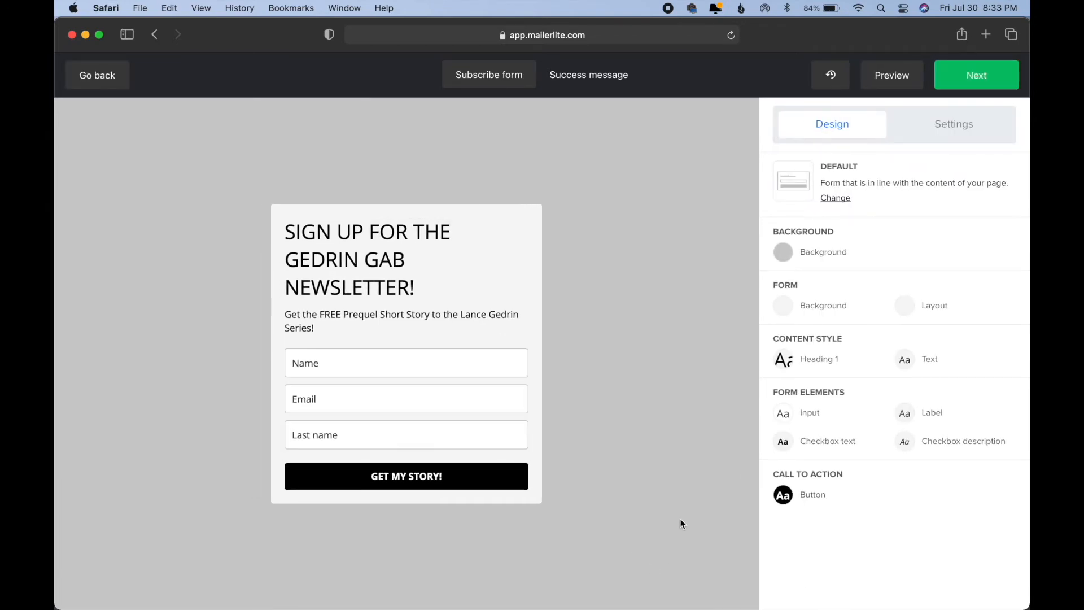
mouse_move(731, 415)
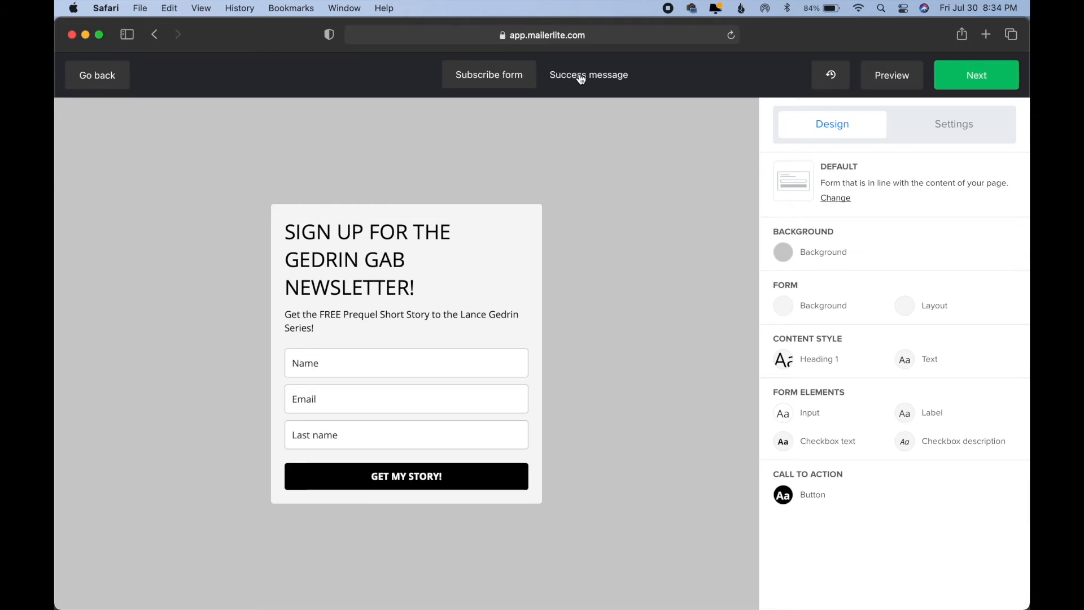
Step: Replace the success message text with 'Your short story is waiting!' and save
click(589, 75)
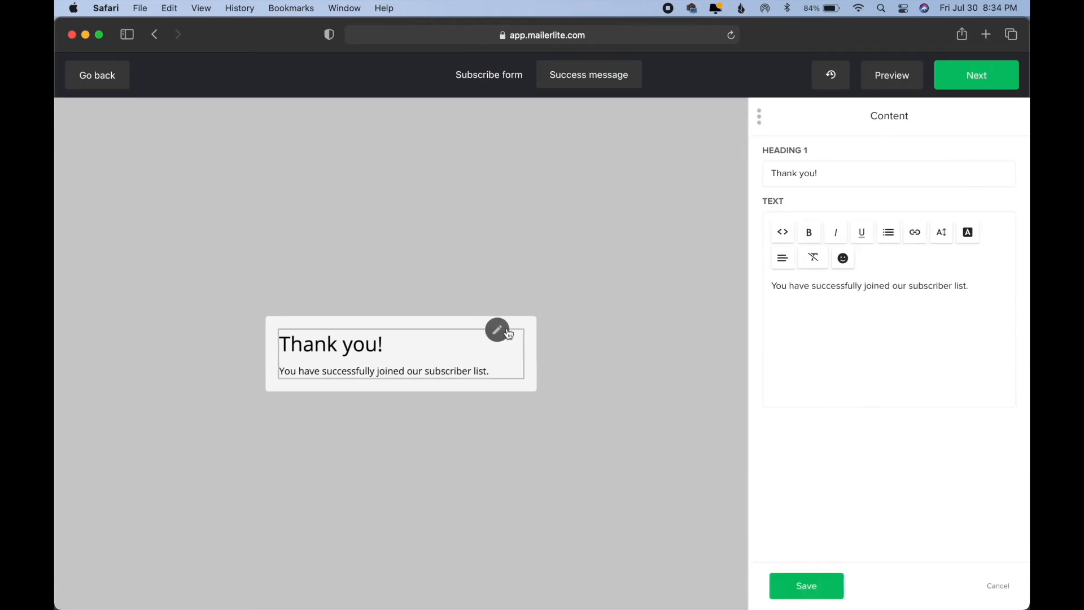
click(889, 173)
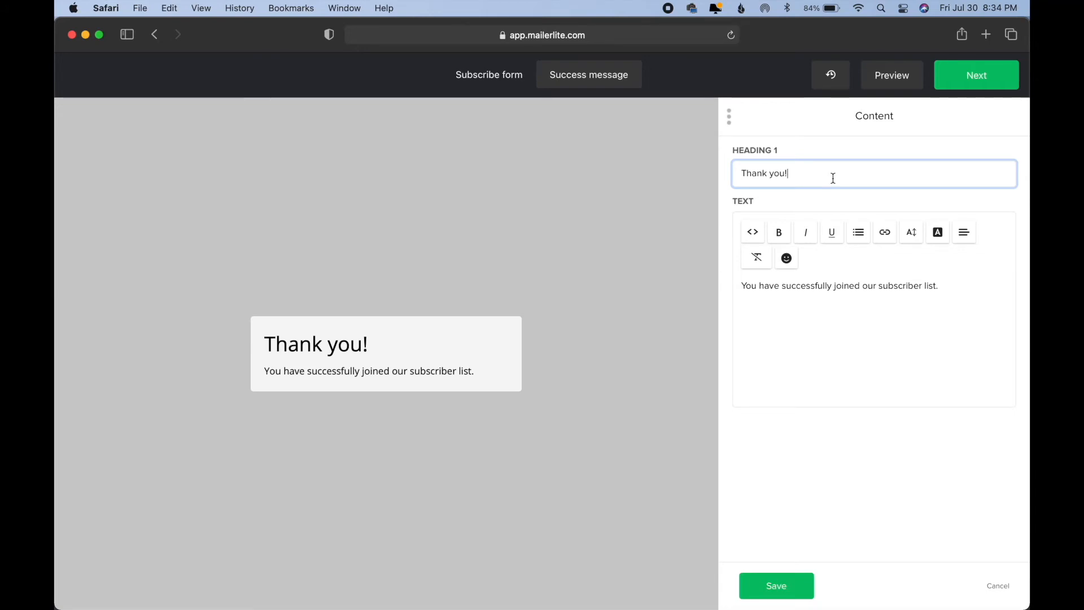
mouse_move(864, 299)
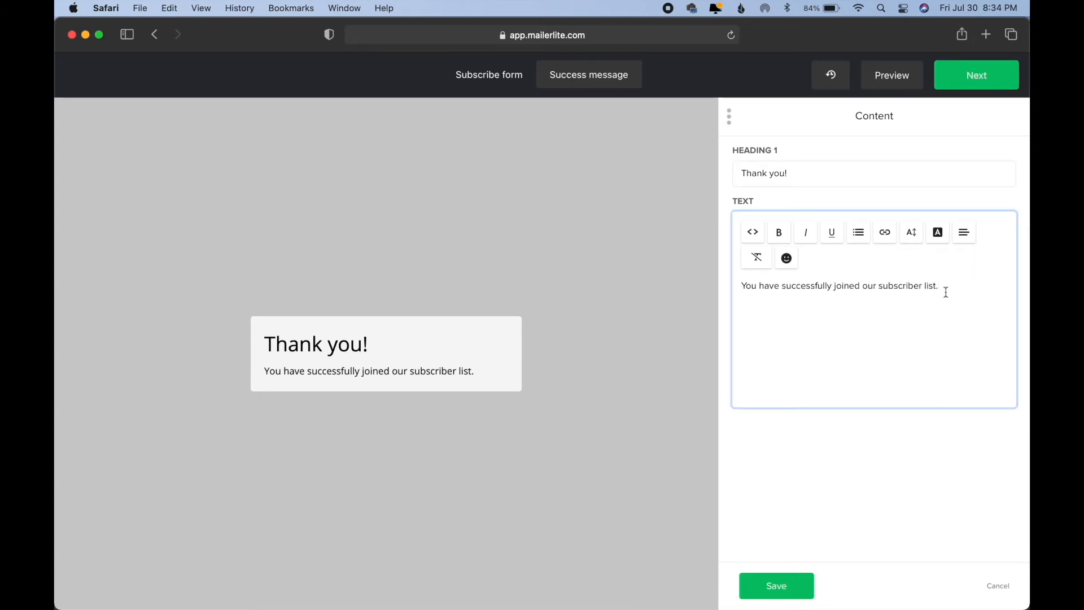
key(Backspace)
text(Your short story is)
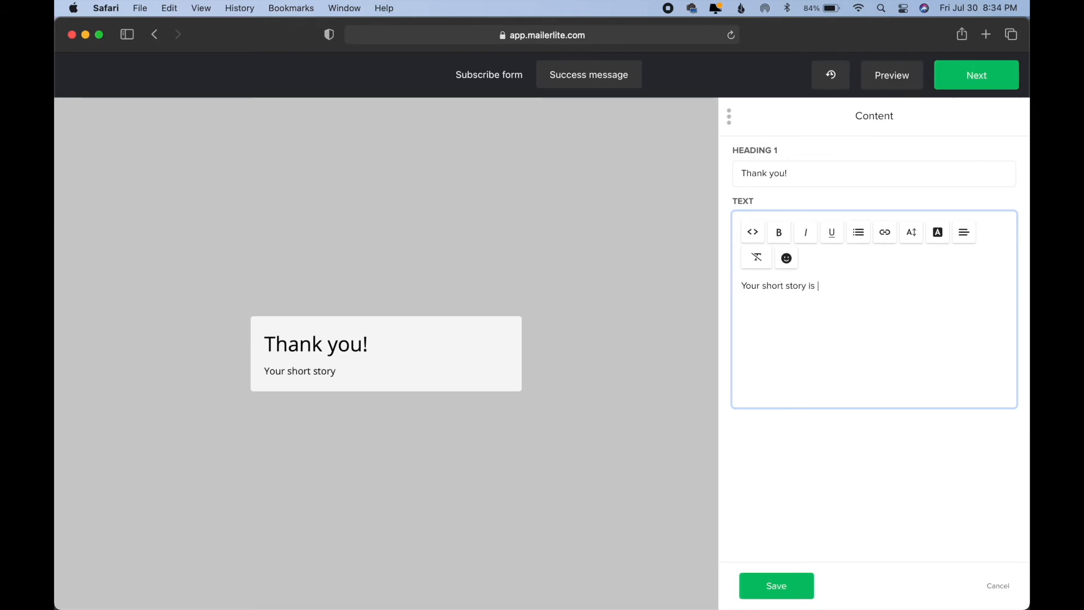
text(waiting!)
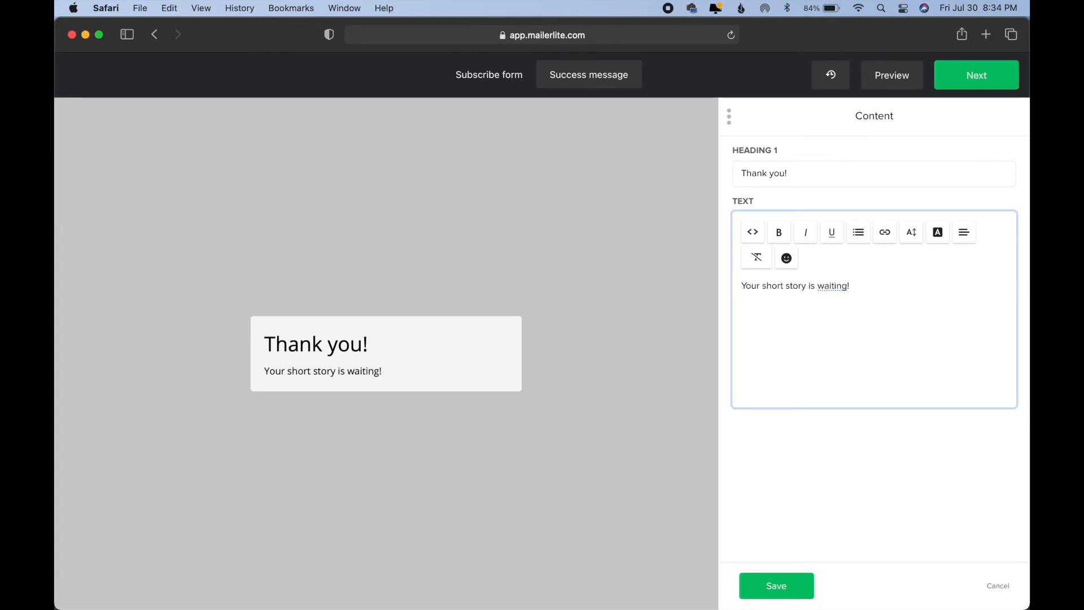
click(777, 601)
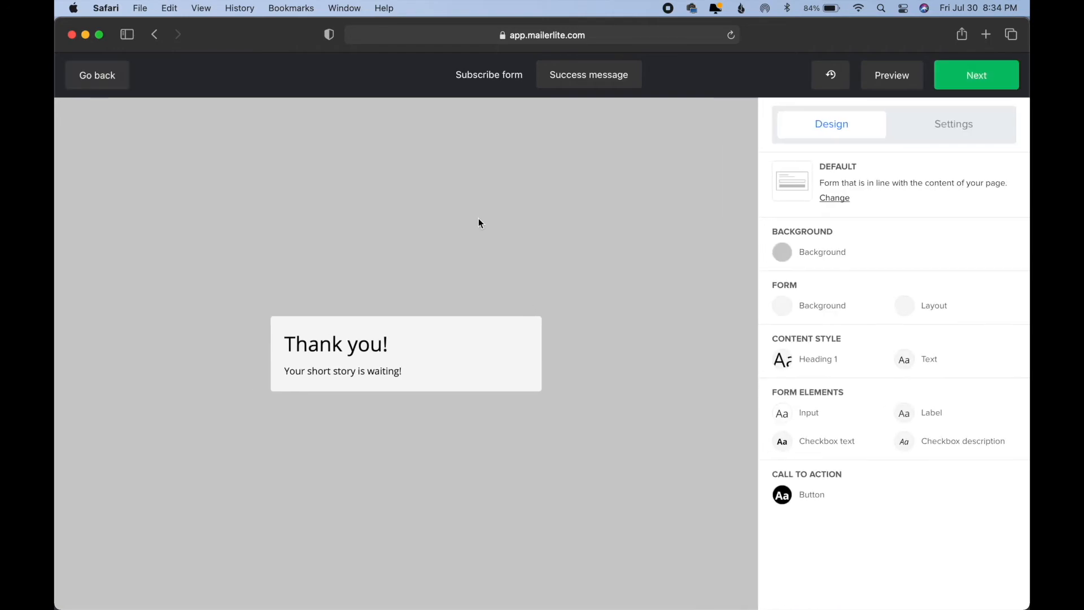
mouse_move(466, 213)
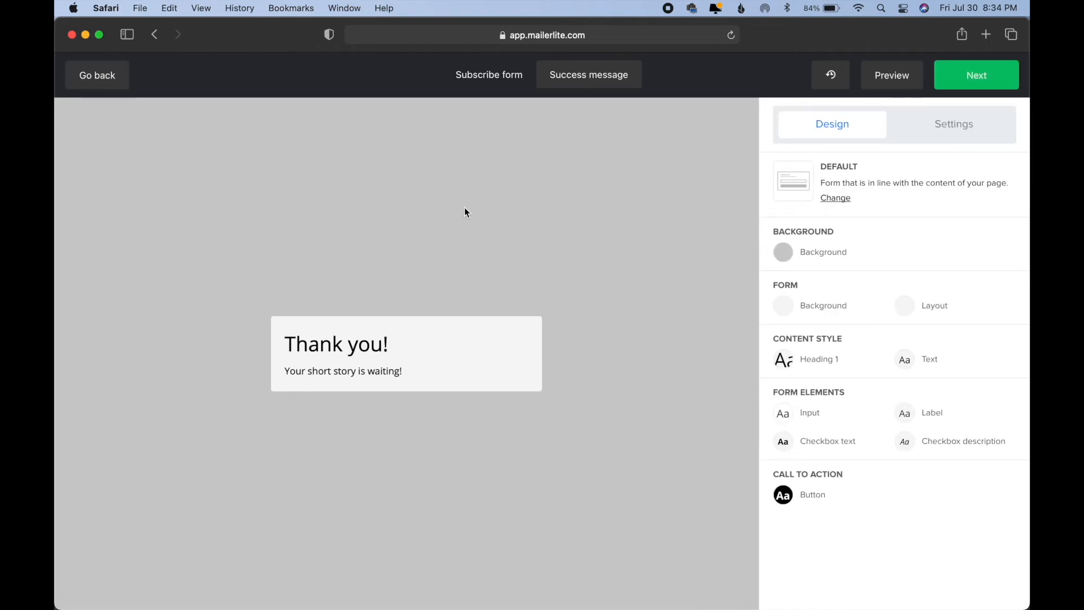
Step: Return to the Subscribe form view to review the finished signup form
click(489, 74)
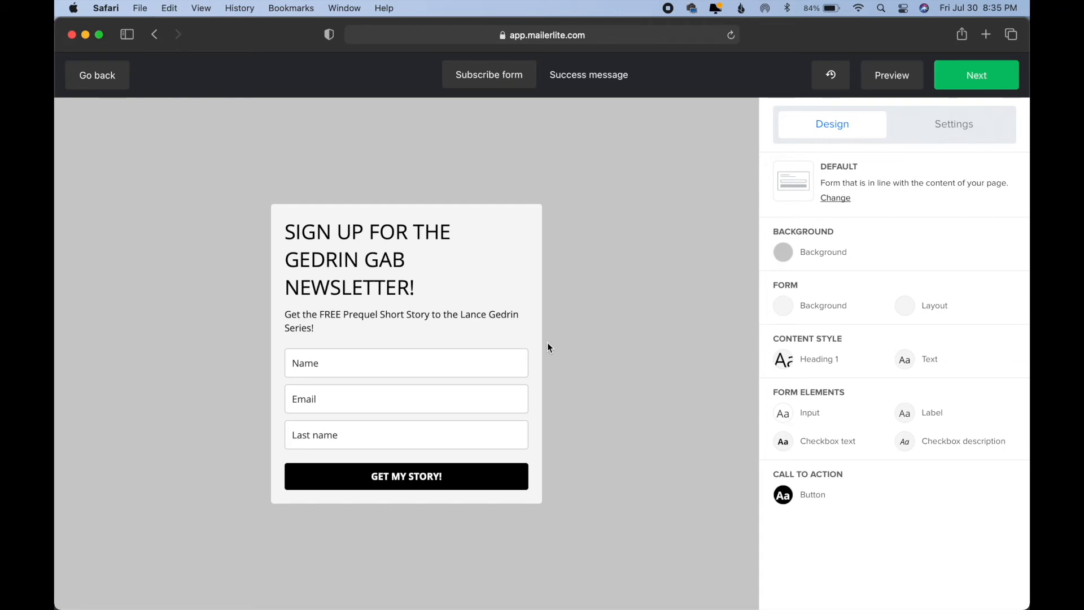
click(338, 259)
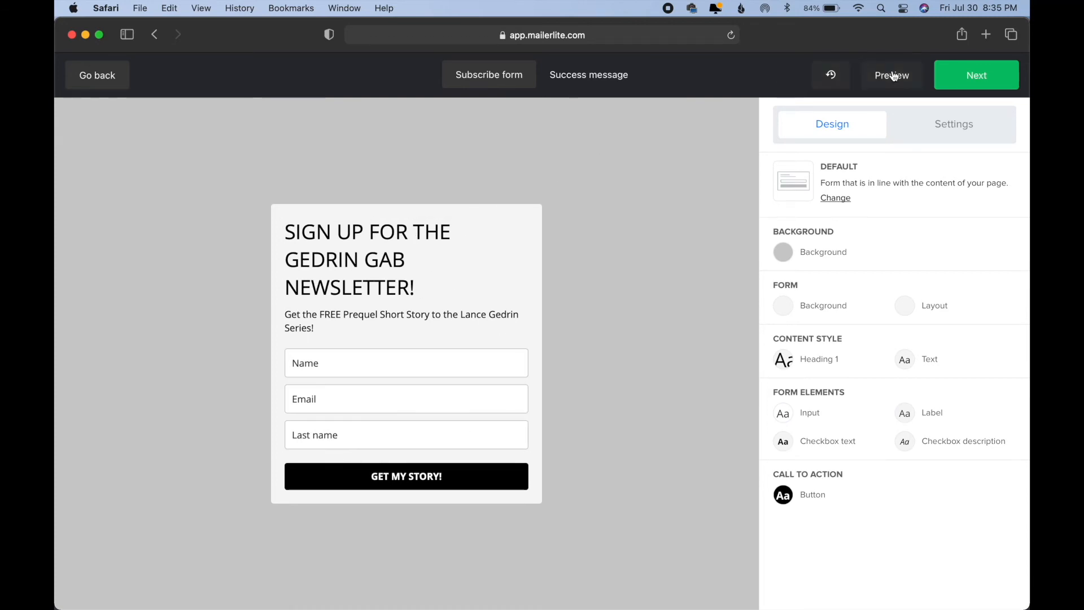
Step: Open the form's preview share page, then return to the form builder tab
click(976, 74)
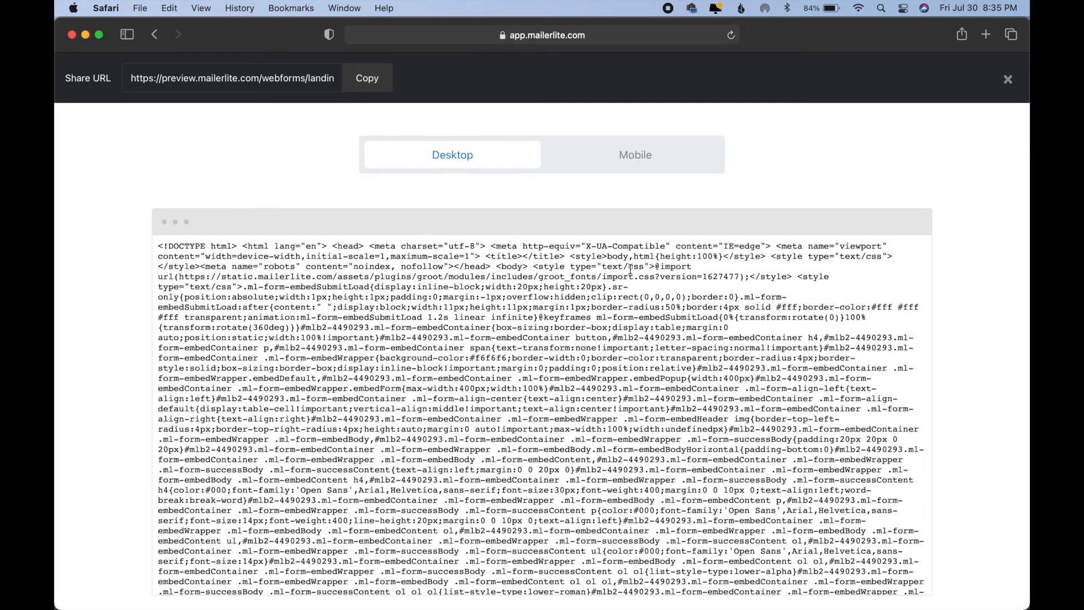
mouse_move(512, 206)
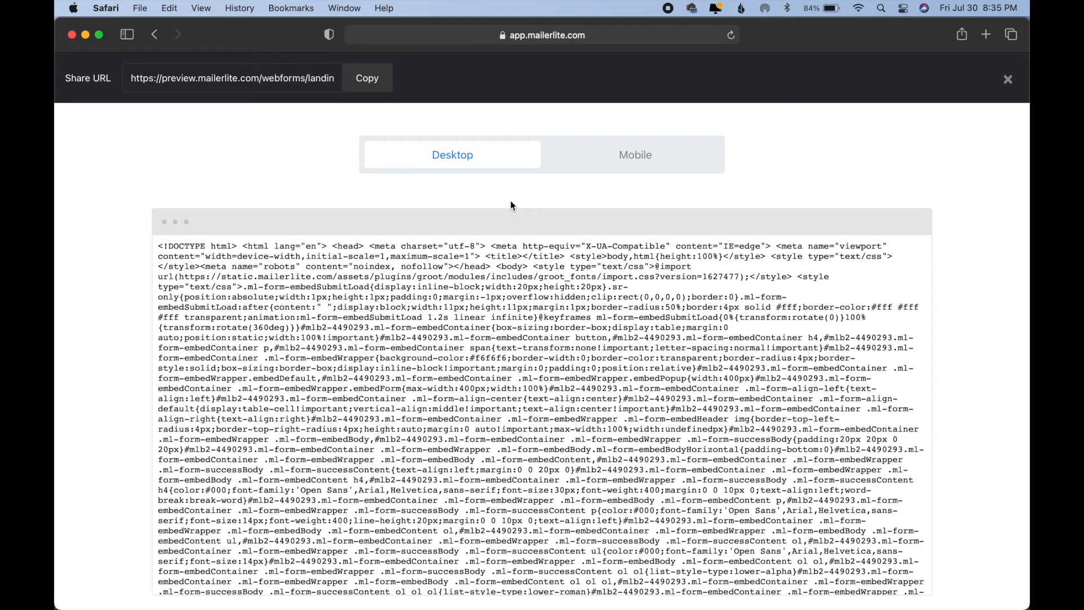
mouse_move(612, 142)
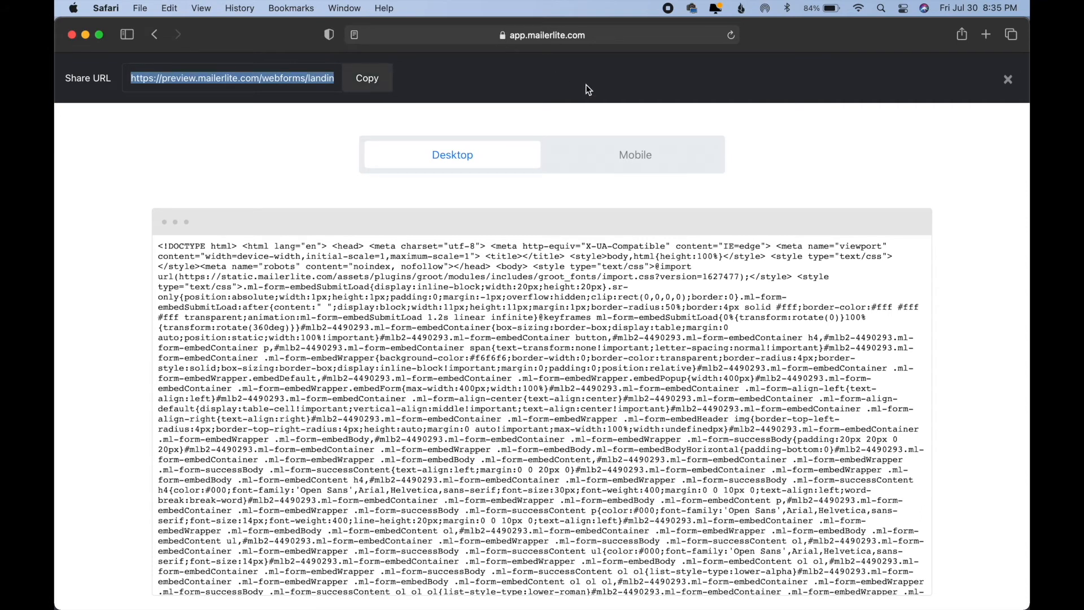
click(169, 8)
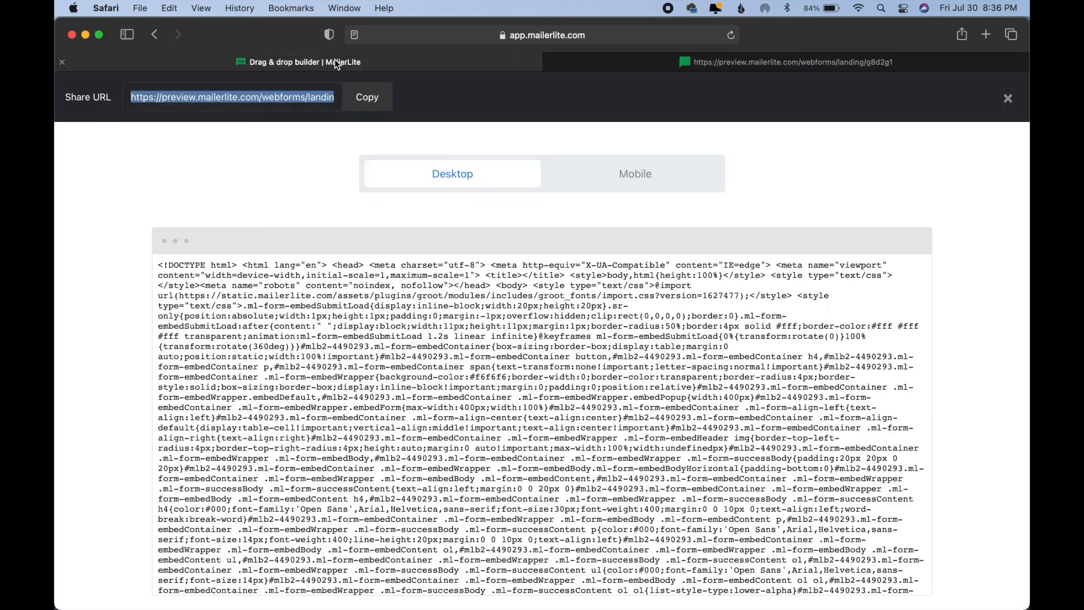
click(1007, 99)
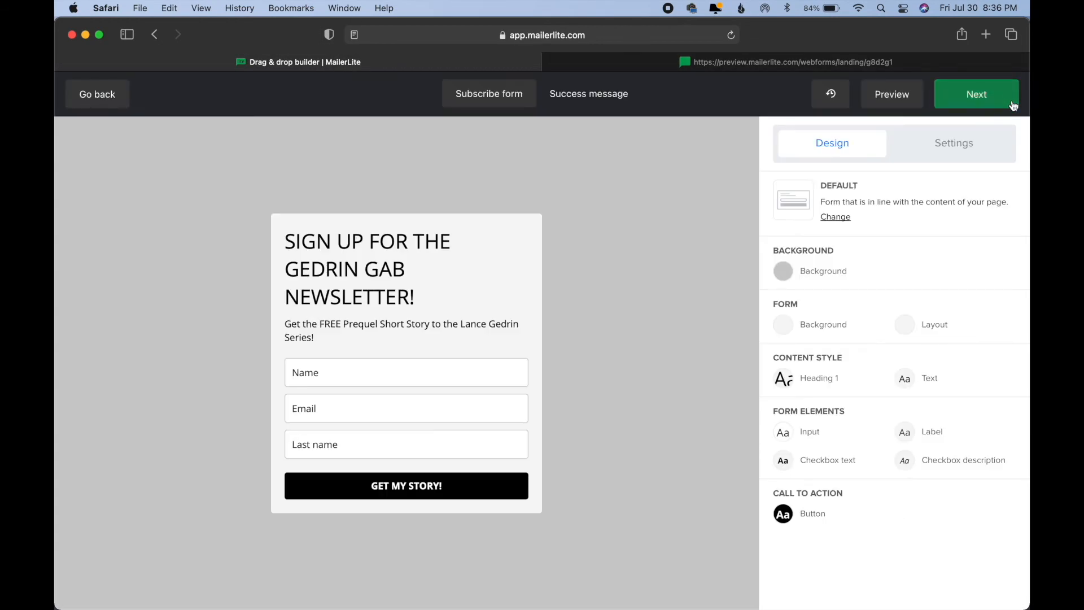
Step: Finish the design, then preview the form from its overview and close the preview
click(976, 93)
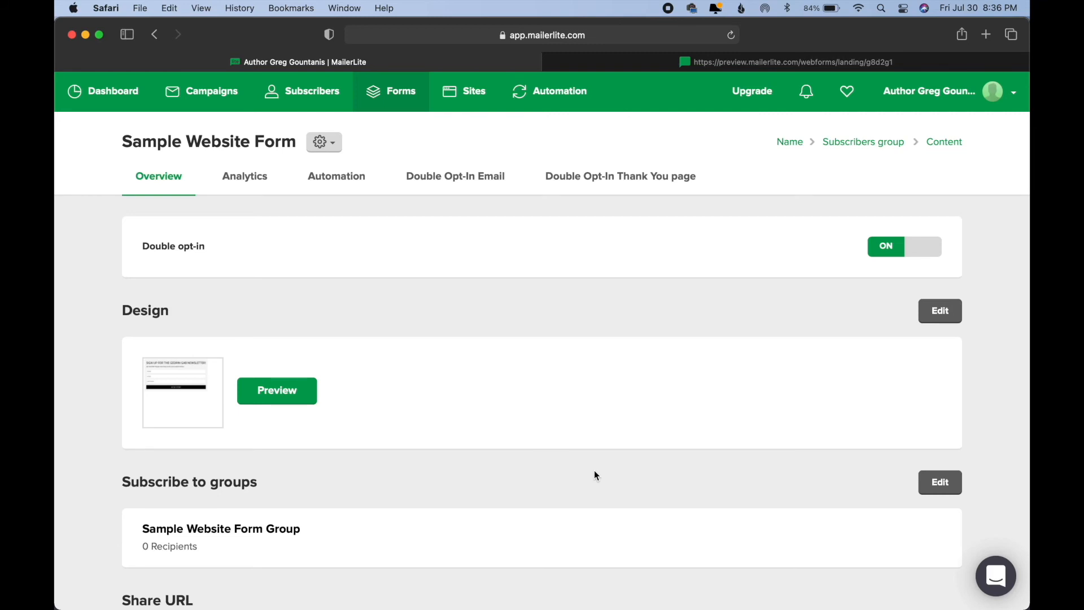
mouse_move(111, 432)
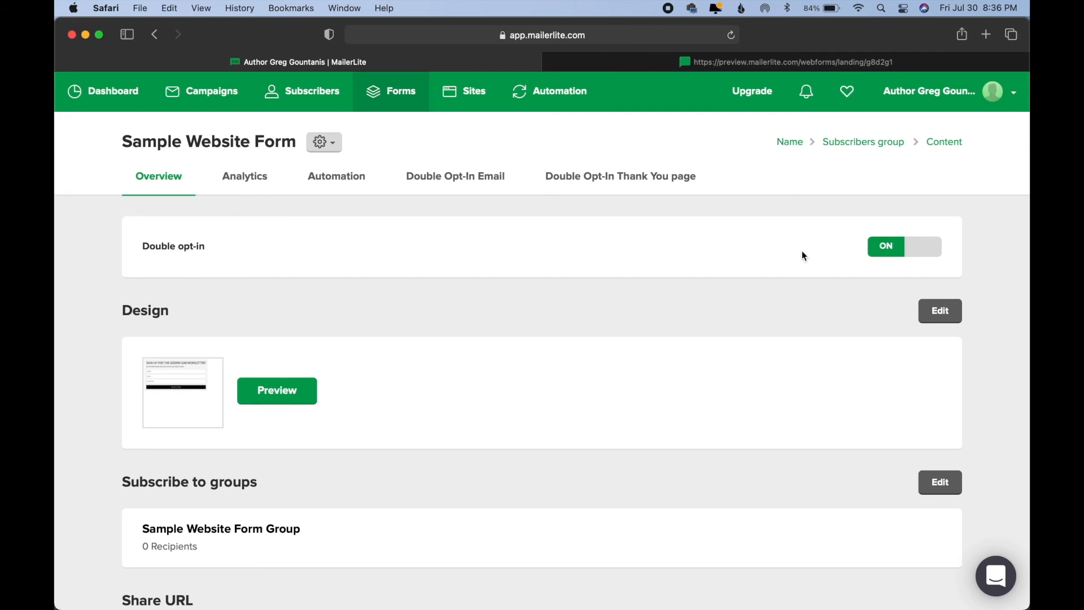
mouse_move(810, 332)
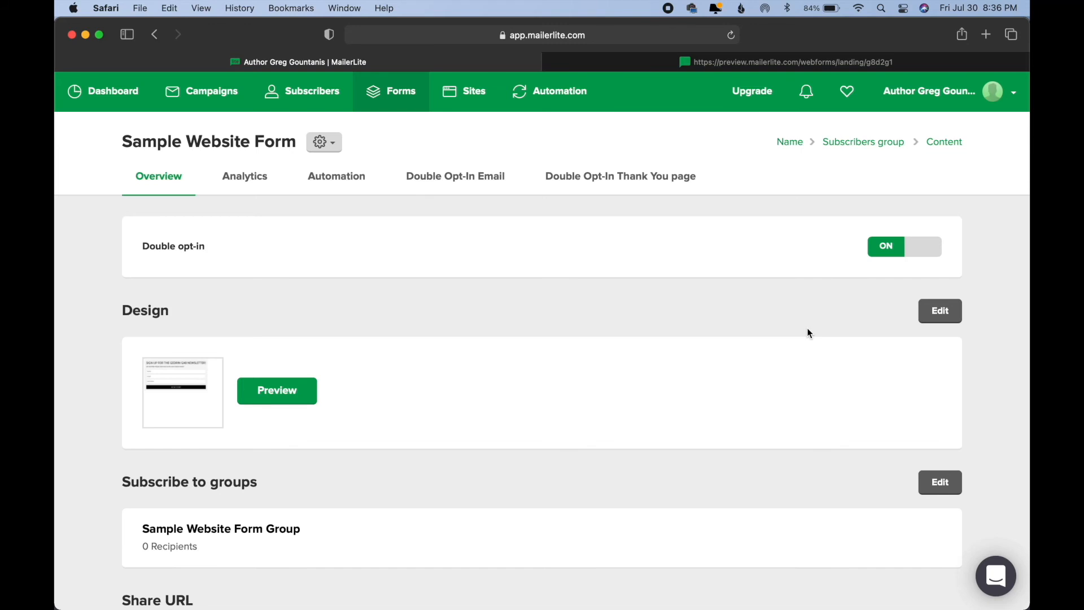
mouse_move(505, 246)
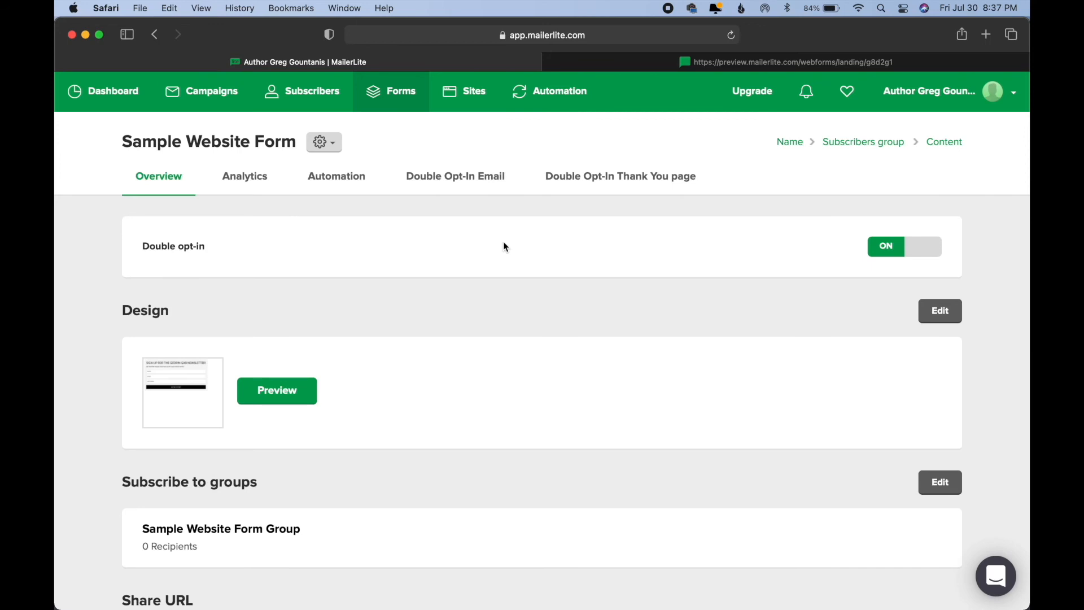
click(277, 391)
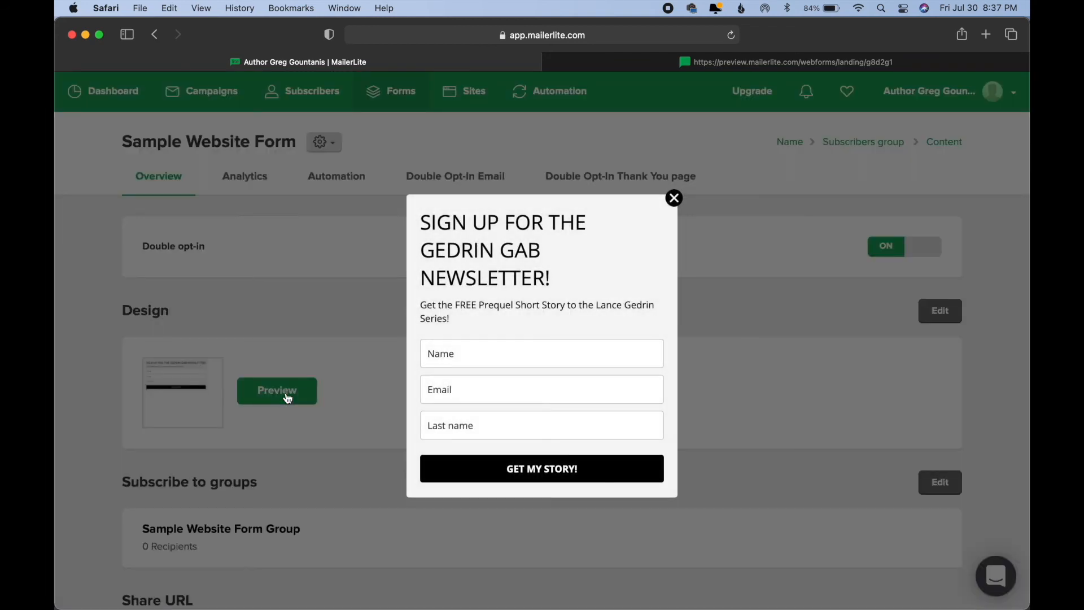
click(673, 199)
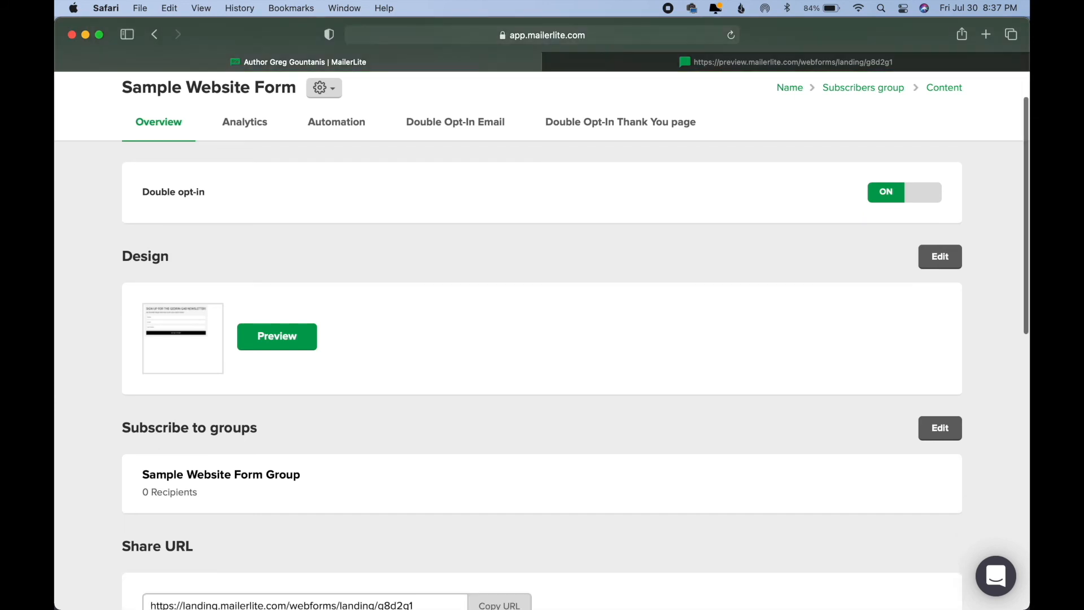
scroll(down, 3)
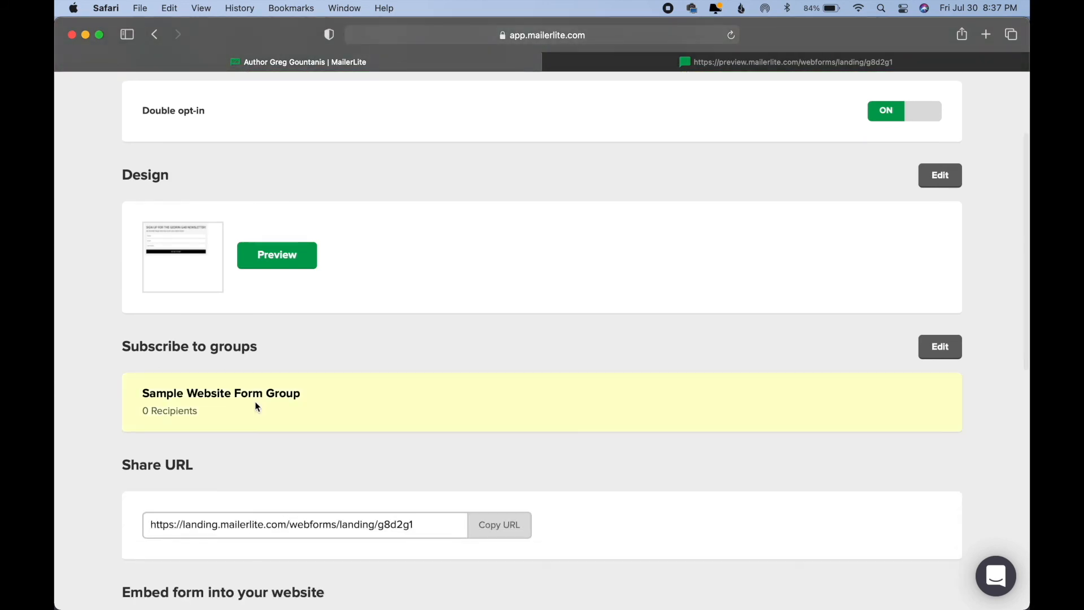
mouse_move(83, 398)
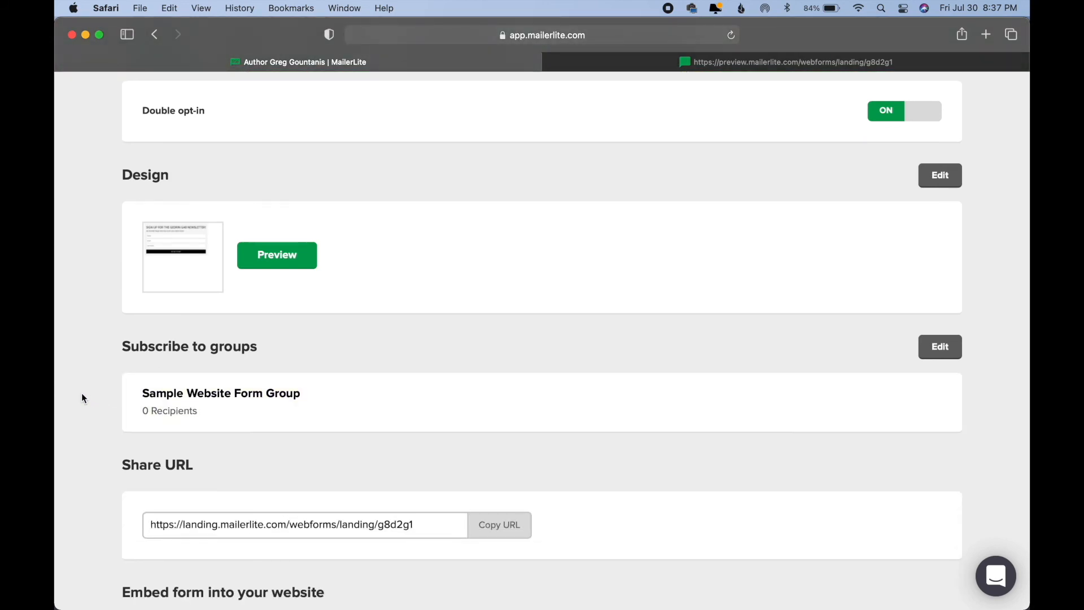
scroll(down, 3)
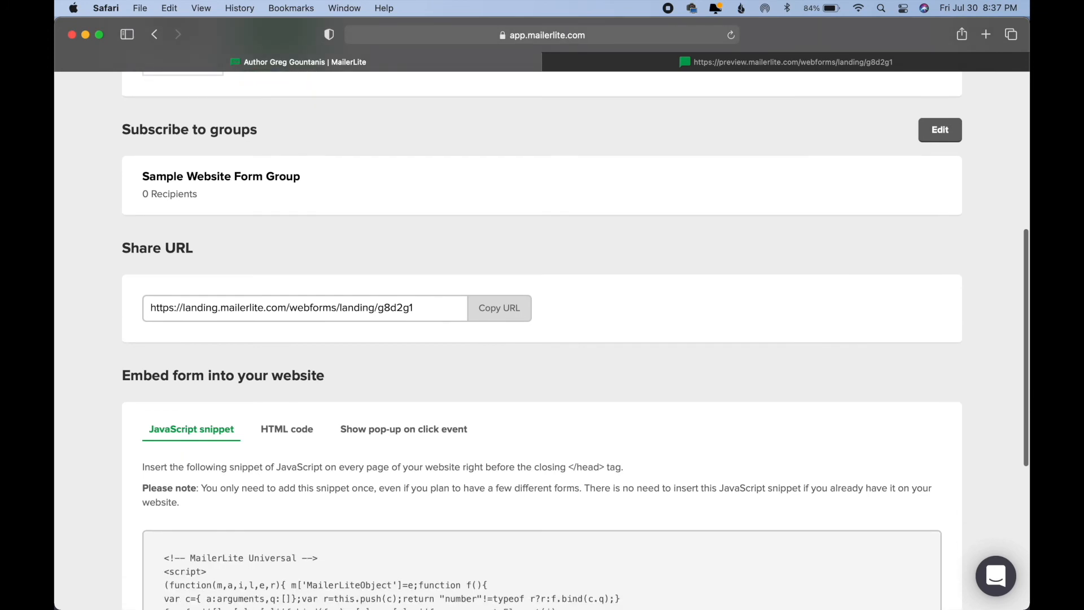
scroll(down, 3)
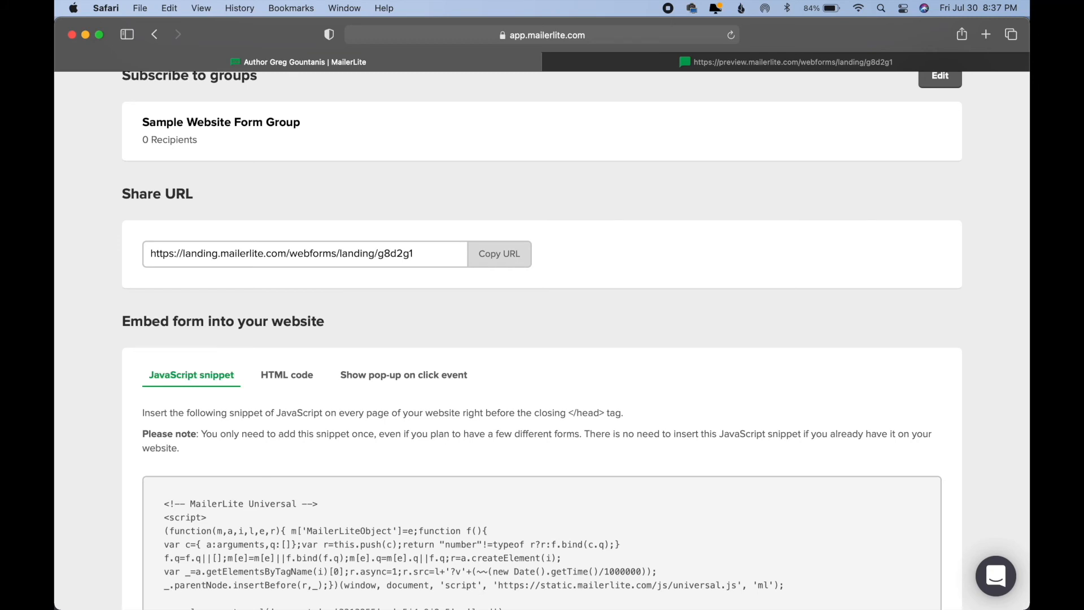
scroll(down, 3)
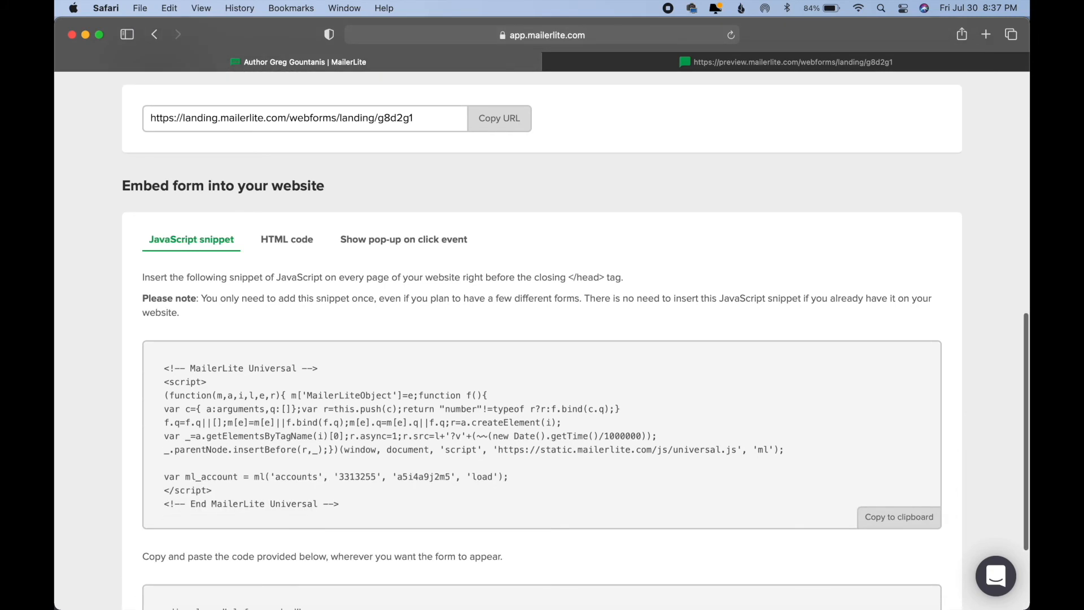
mouse_move(257, 172)
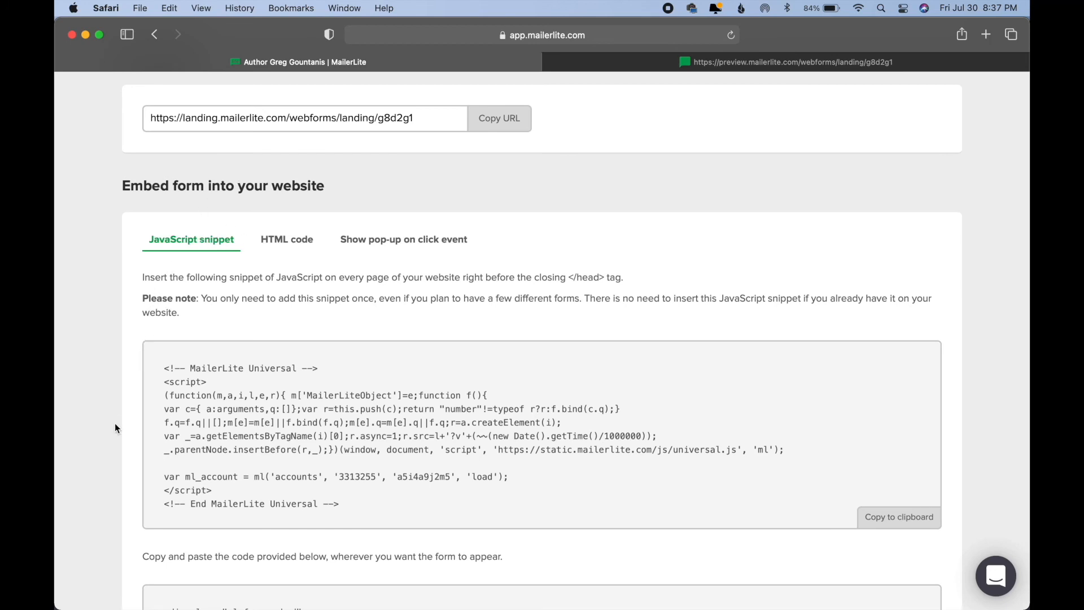
scroll(down, 3)
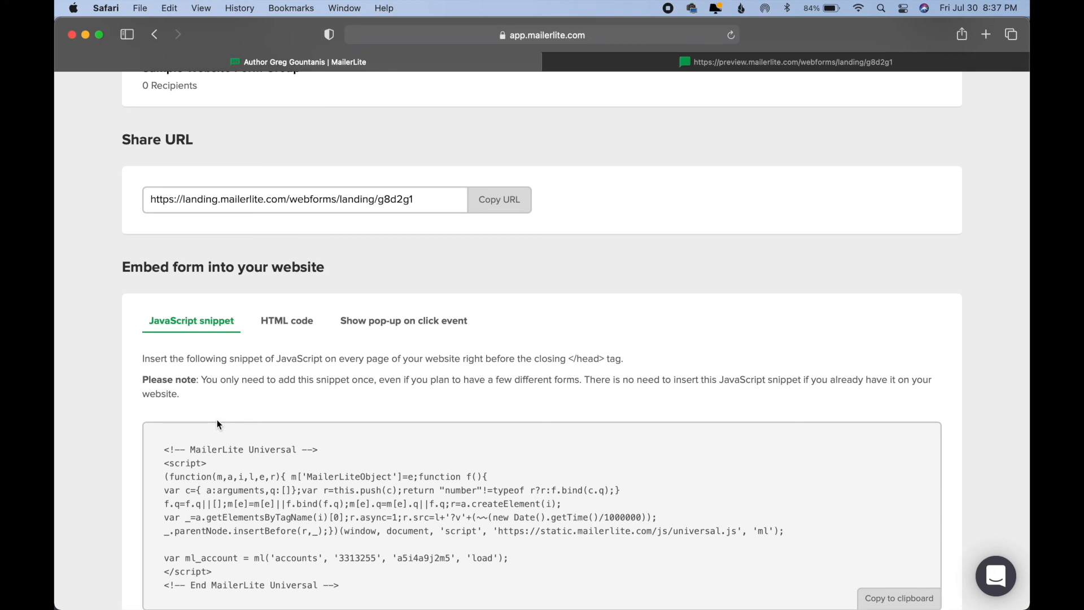
mouse_move(379, 187)
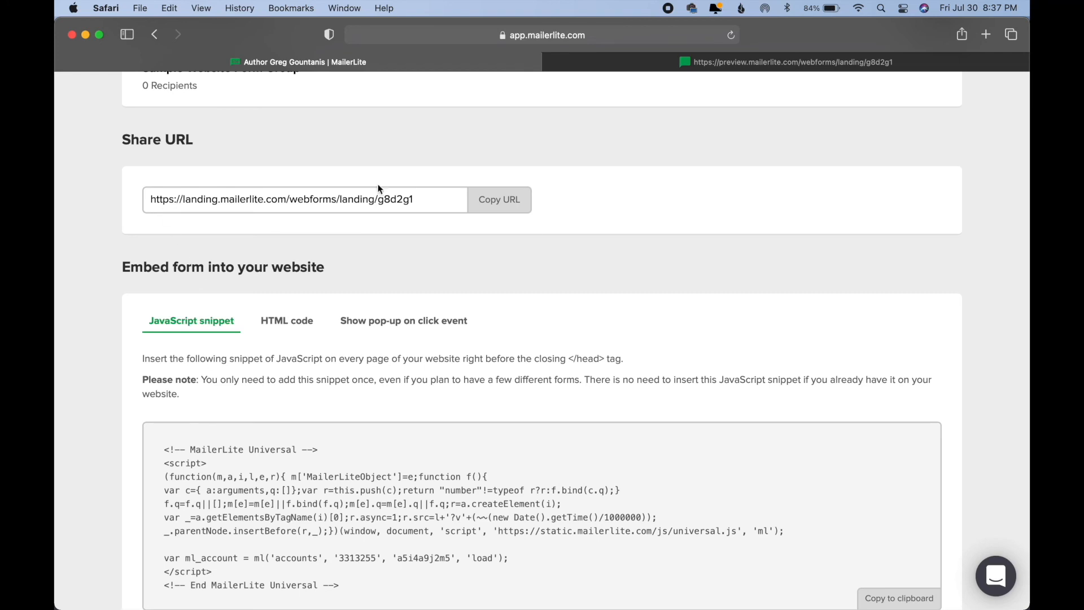
mouse_move(434, 282)
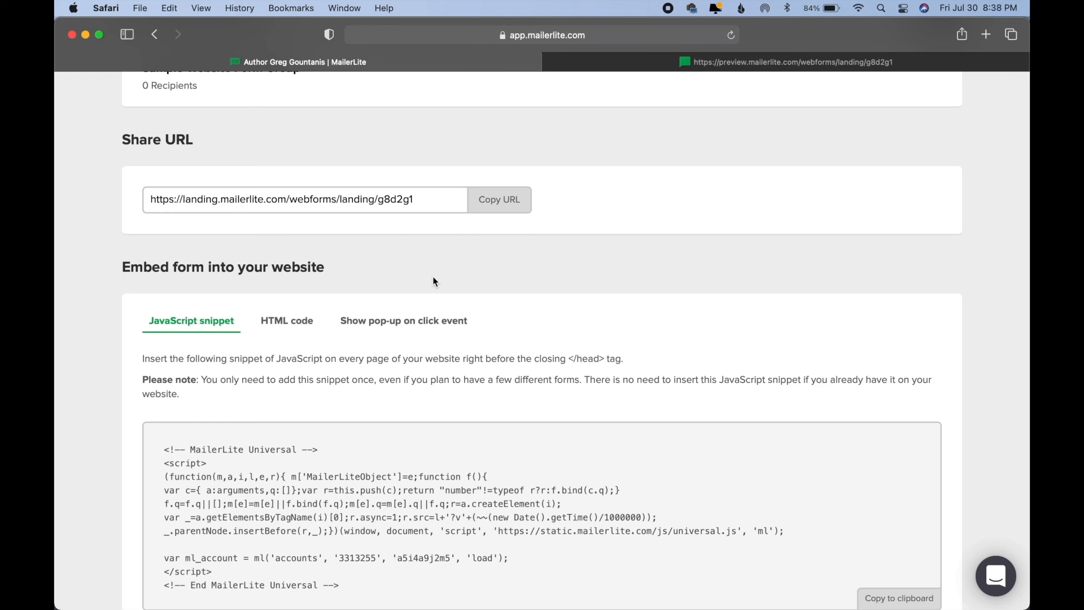
scroll(down, 3)
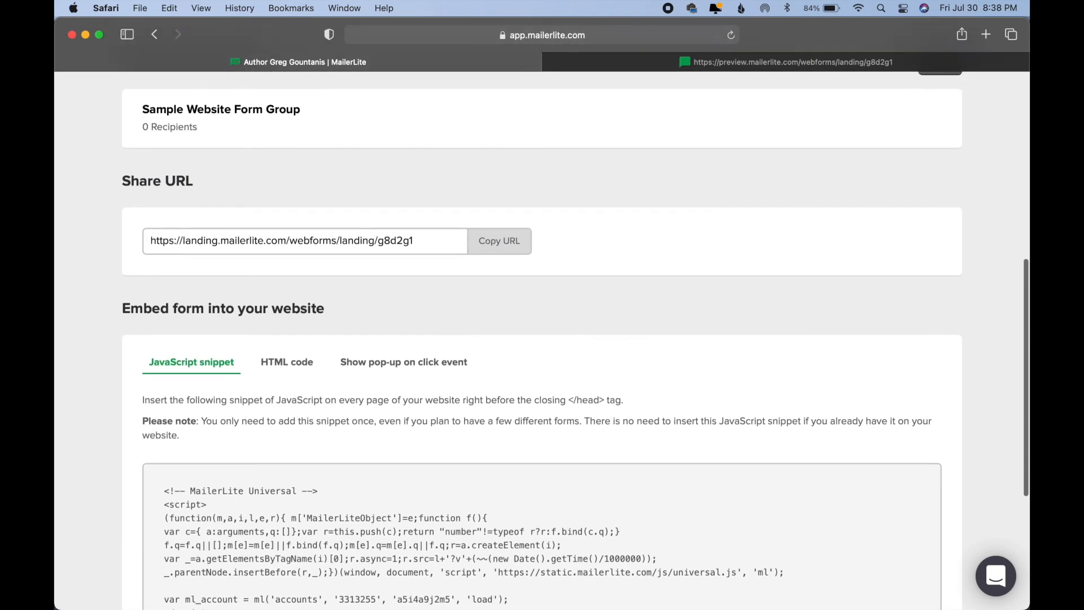
scroll(up, 3)
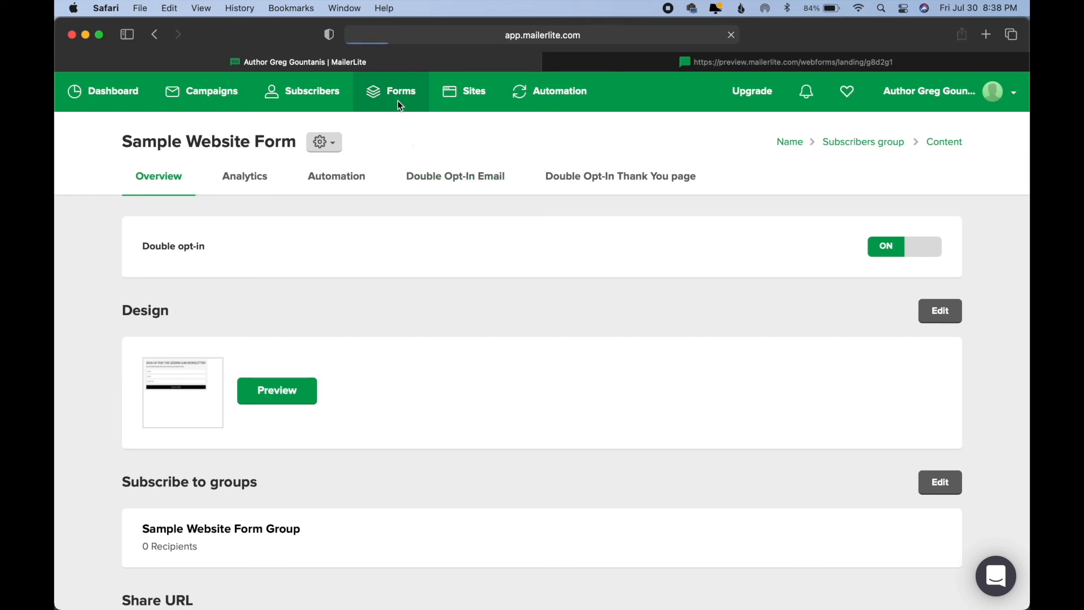
Step: Open The Gedrin Gab Signup Form's overview from the Embedded forms list
click(401, 91)
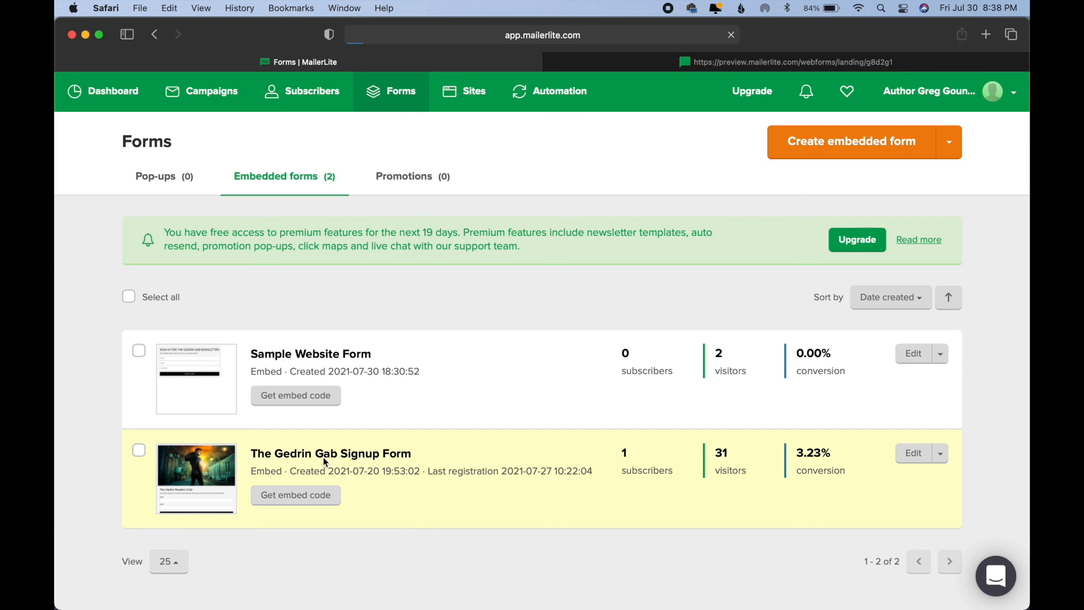
click(331, 453)
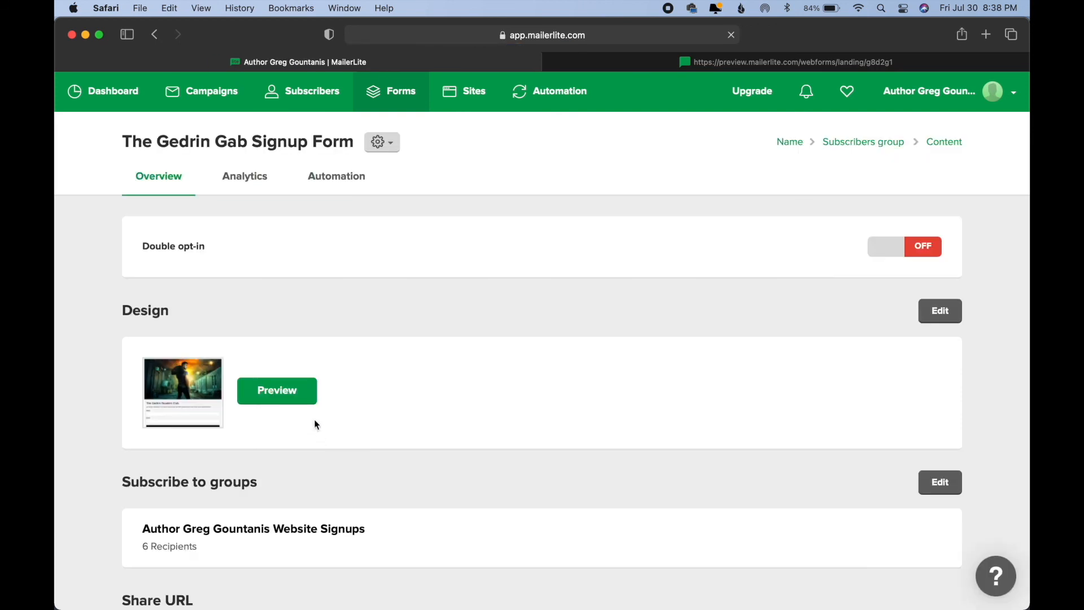
Step: Preview The Gedrin Gab Signup Form, close the preview, and return to the forms list
click(277, 390)
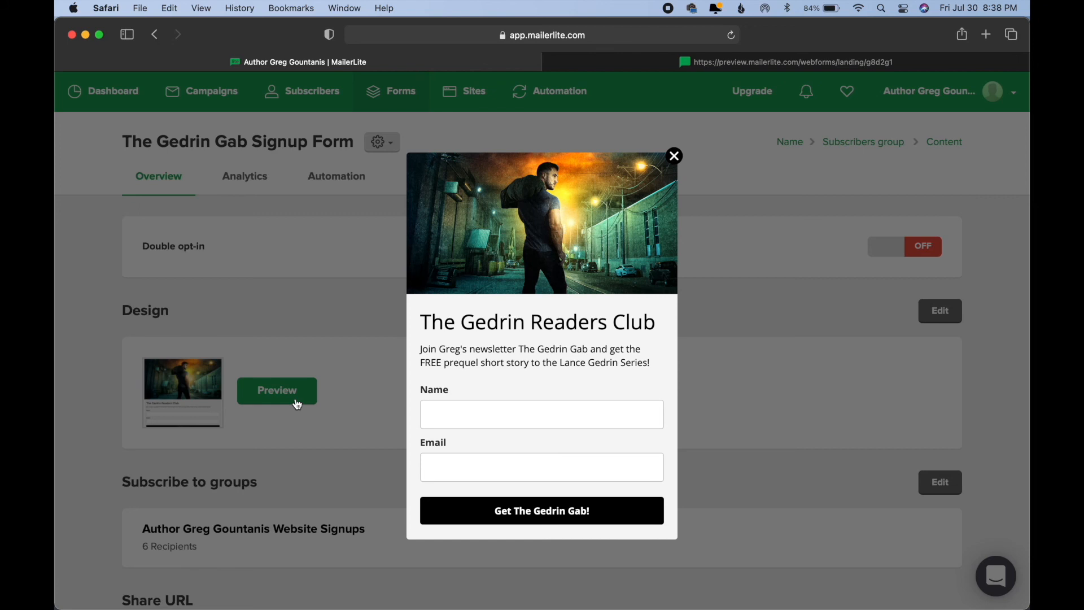
mouse_move(541, 345)
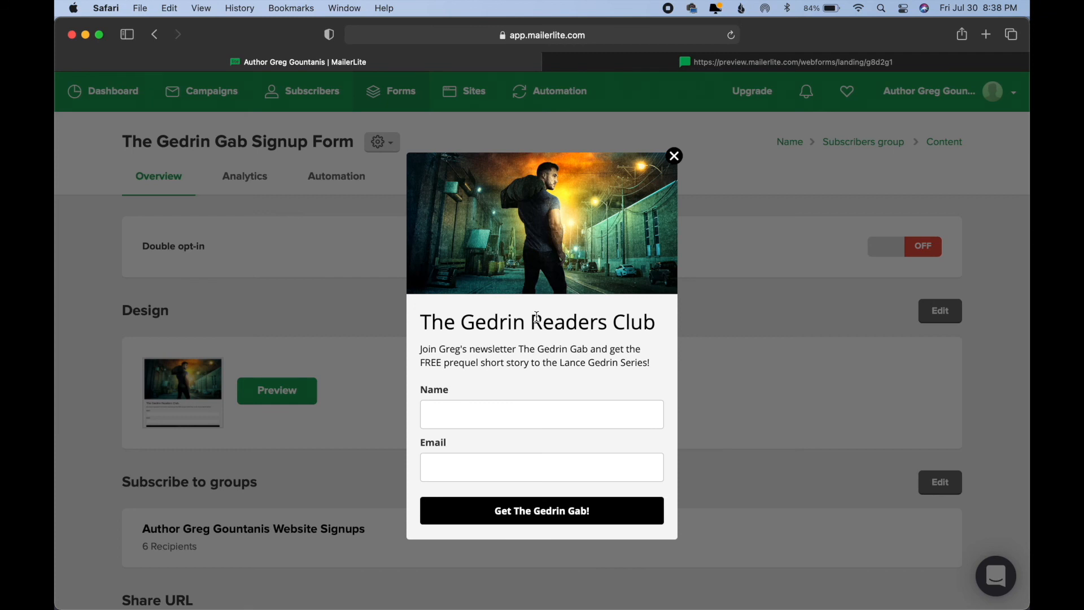
mouse_move(503, 375)
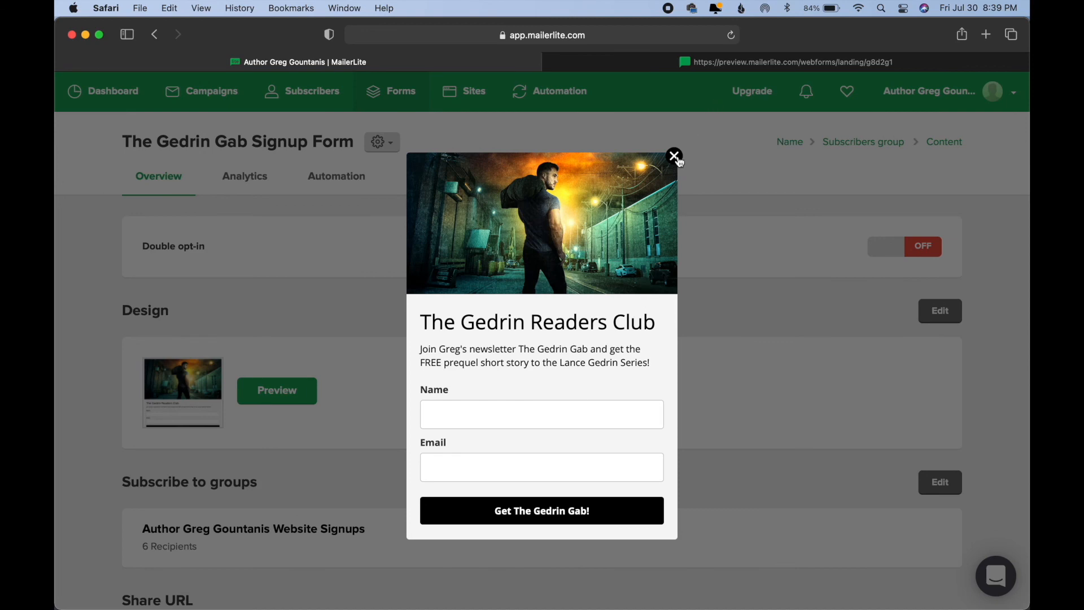
click(673, 157)
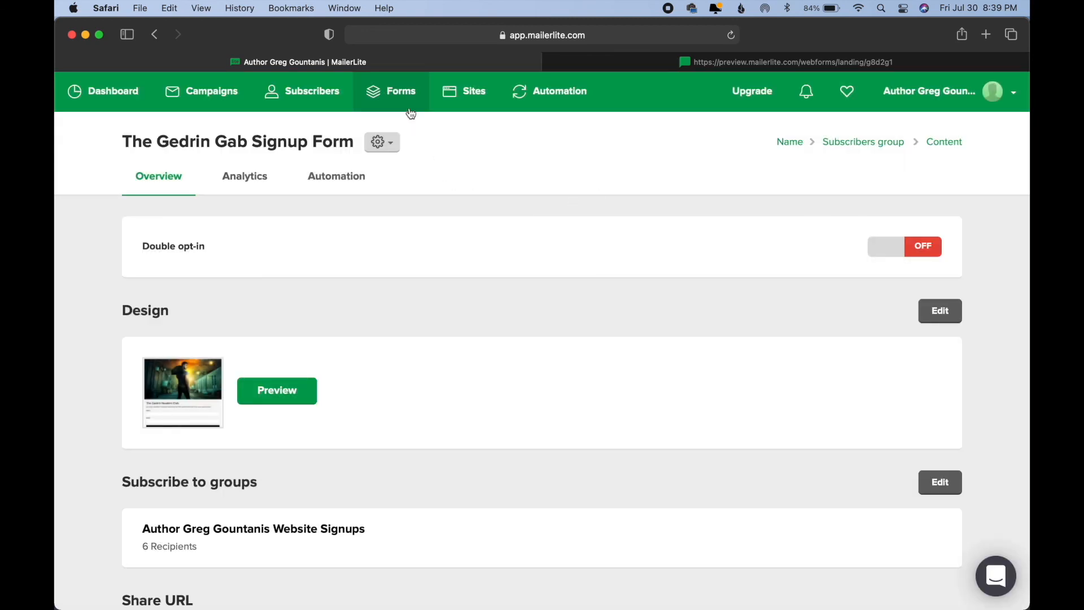
click(401, 91)
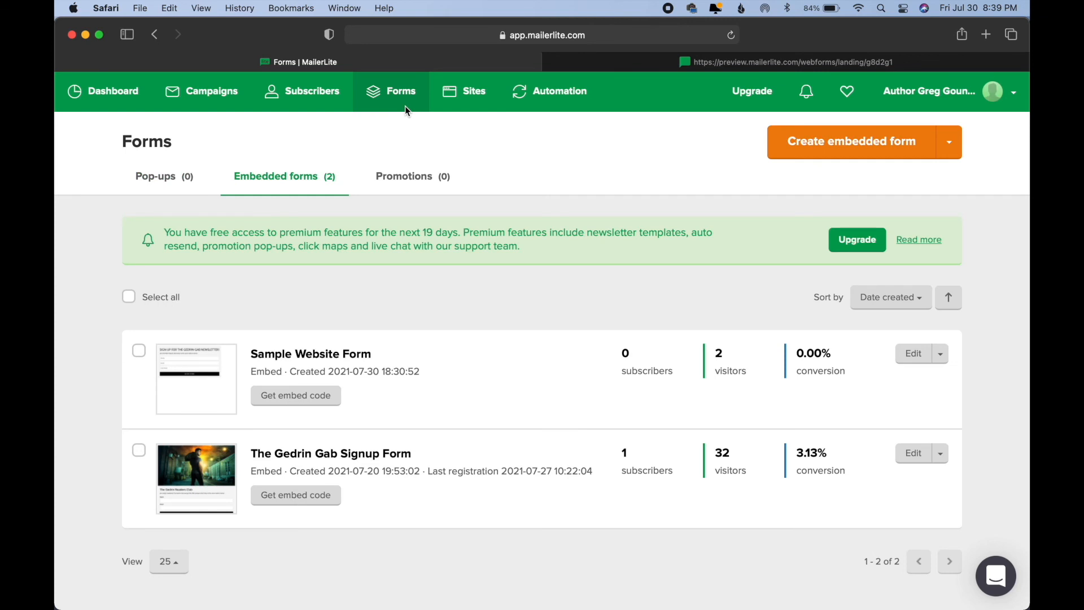